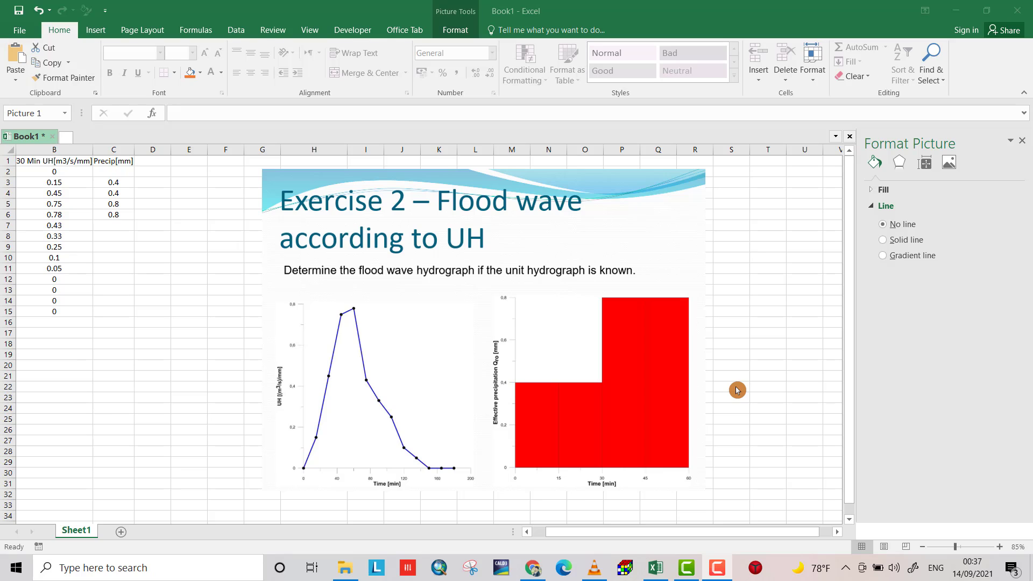
mouse_move(543, 349)
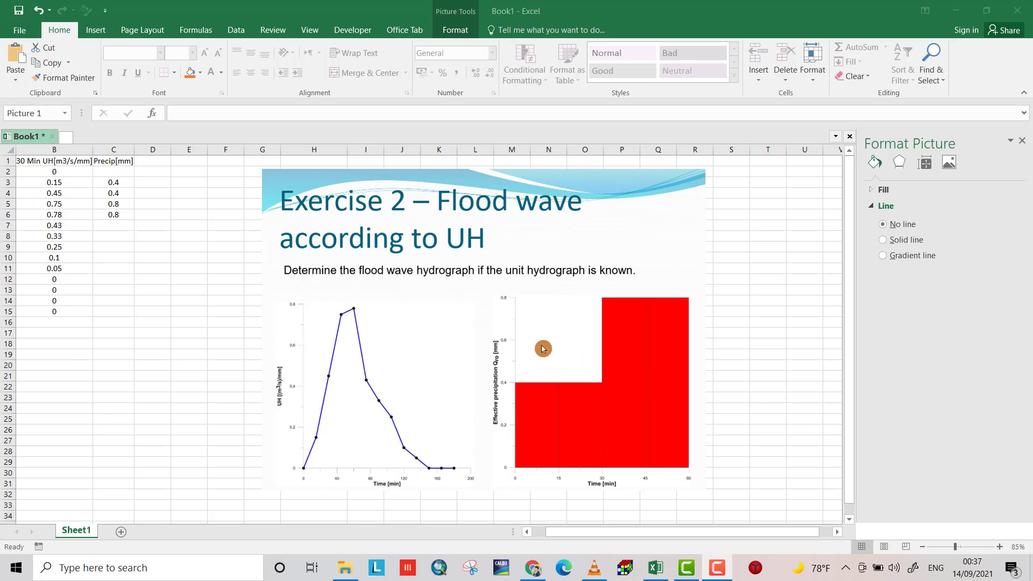
mouse_move(397, 356)
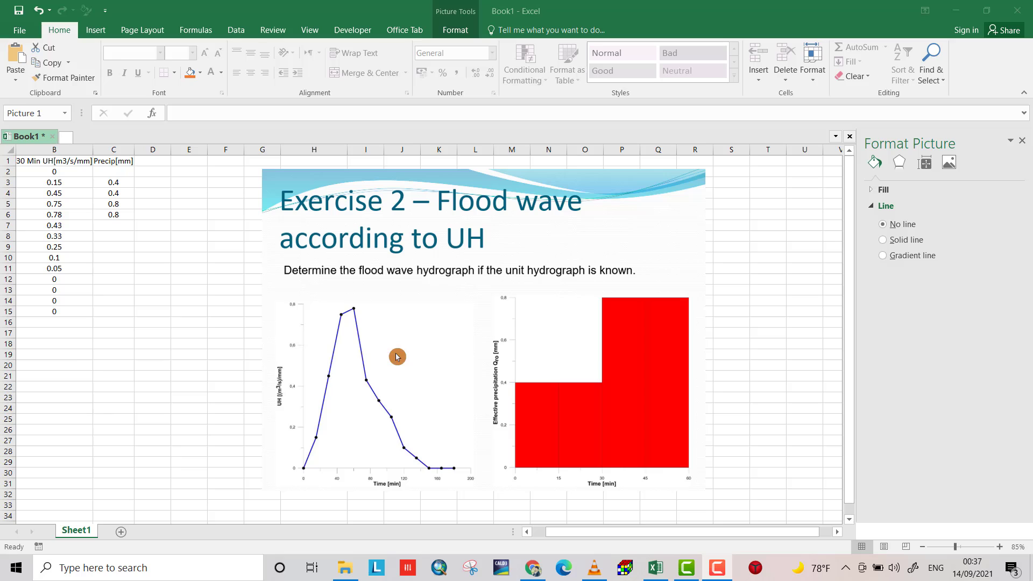
mouse_move(338, 402)
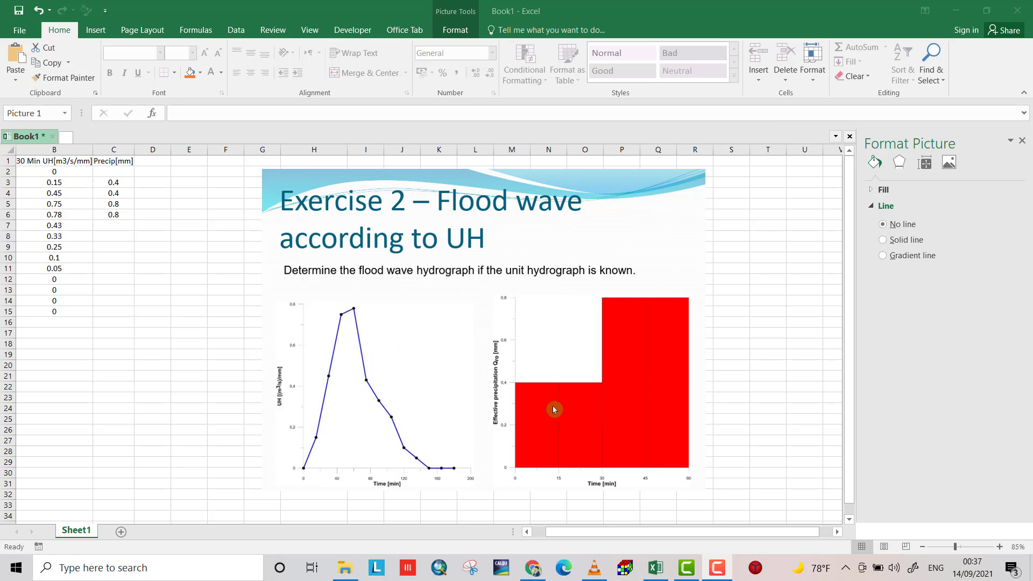
mouse_move(578, 407)
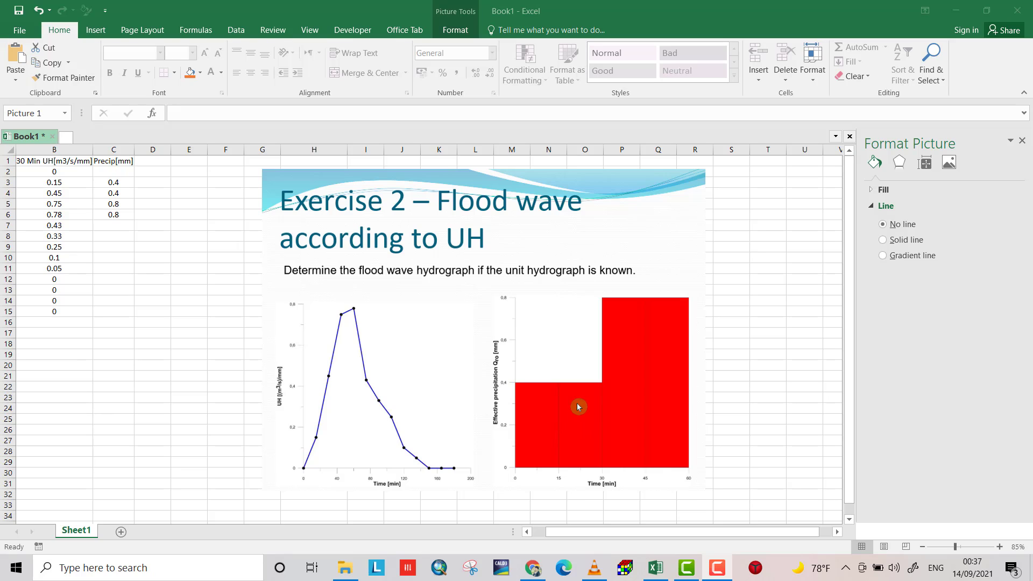
mouse_move(578, 474)
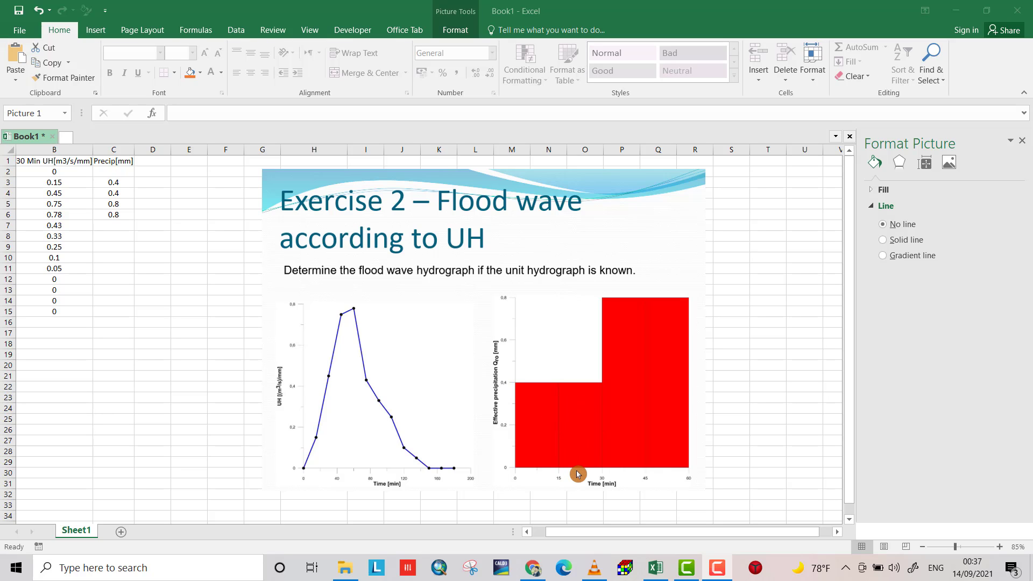
mouse_move(373, 384)
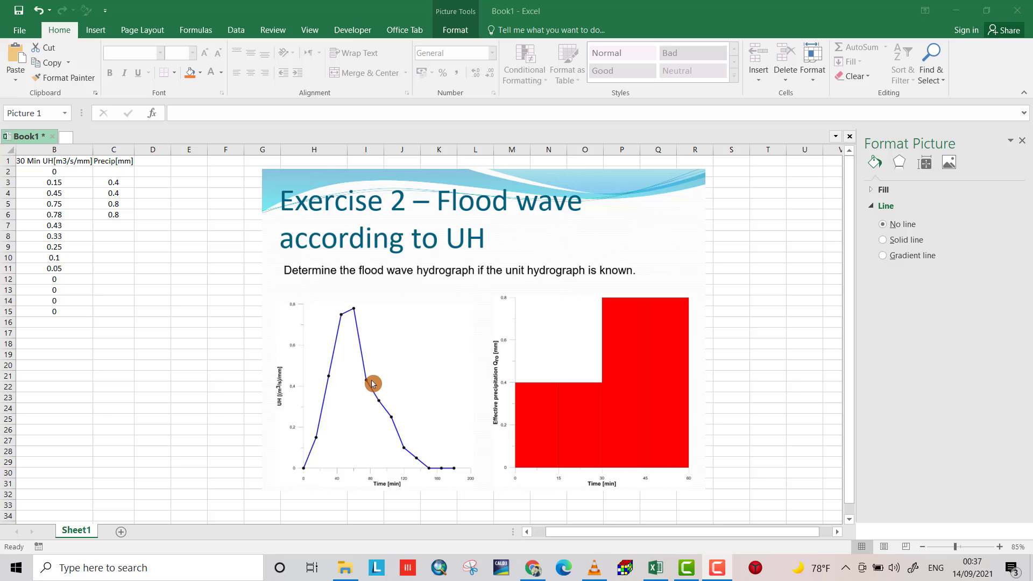
mouse_move(615, 528)
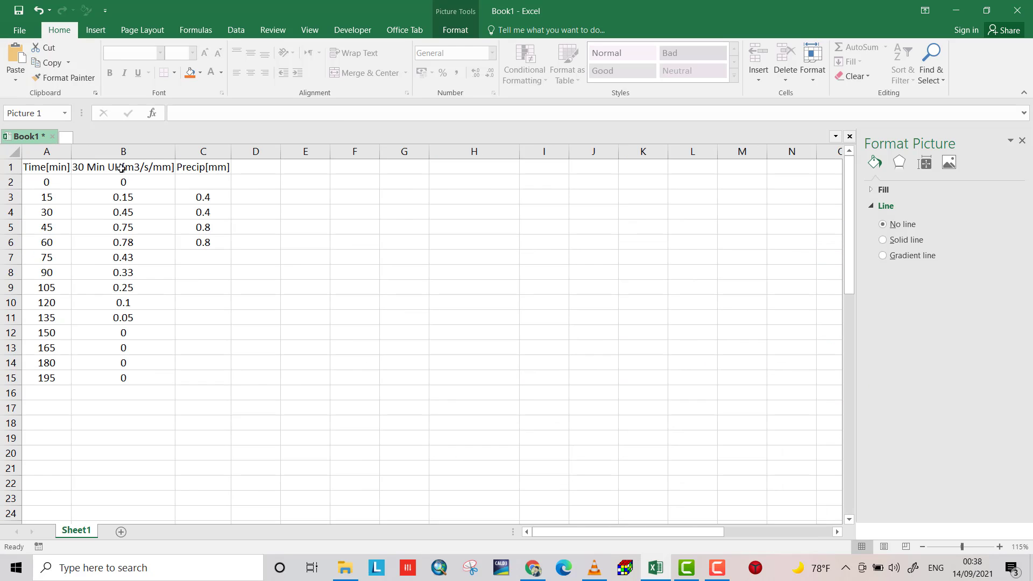
mouse_move(133, 227)
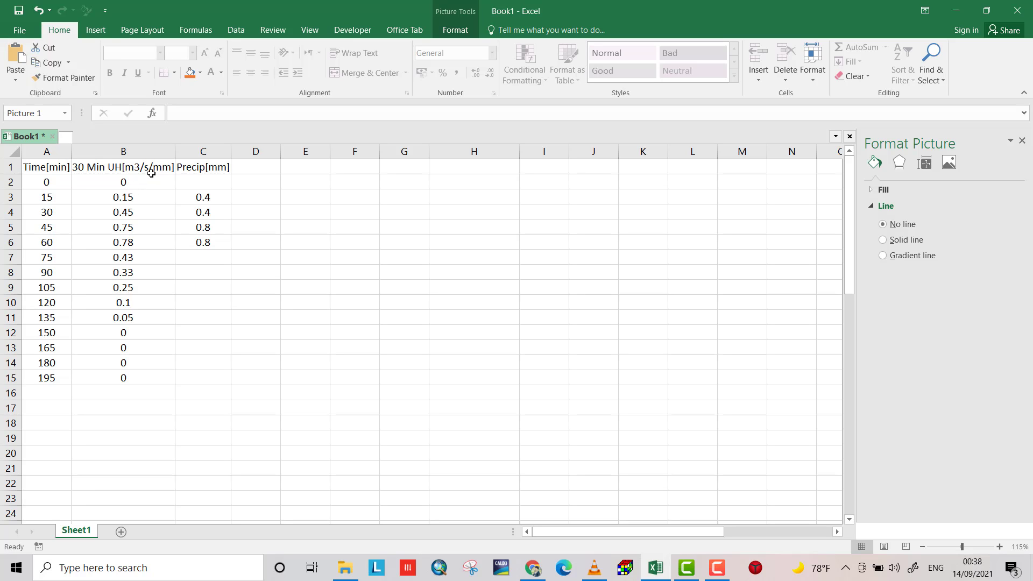
mouse_move(194, 163)
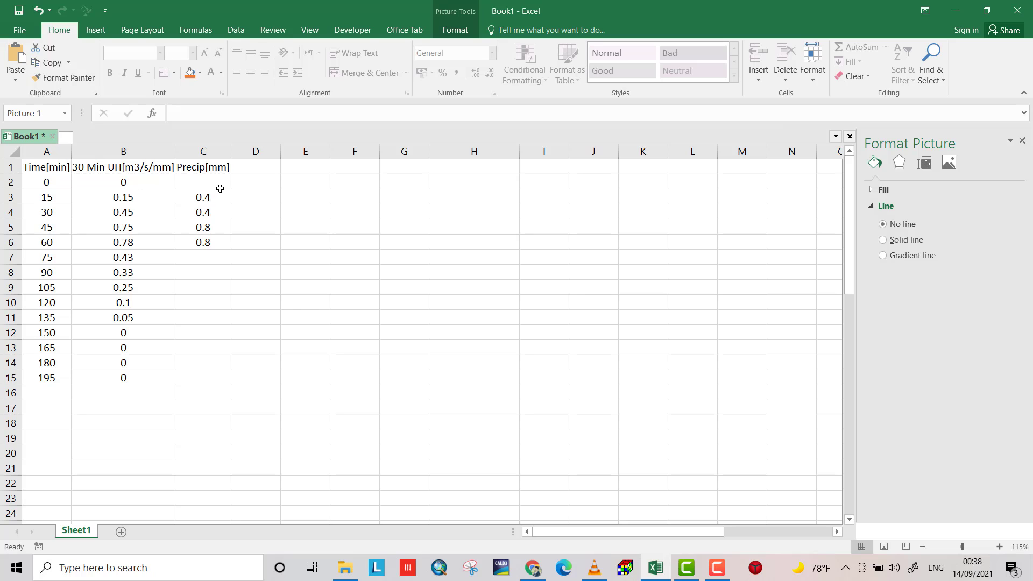
mouse_move(220, 185)
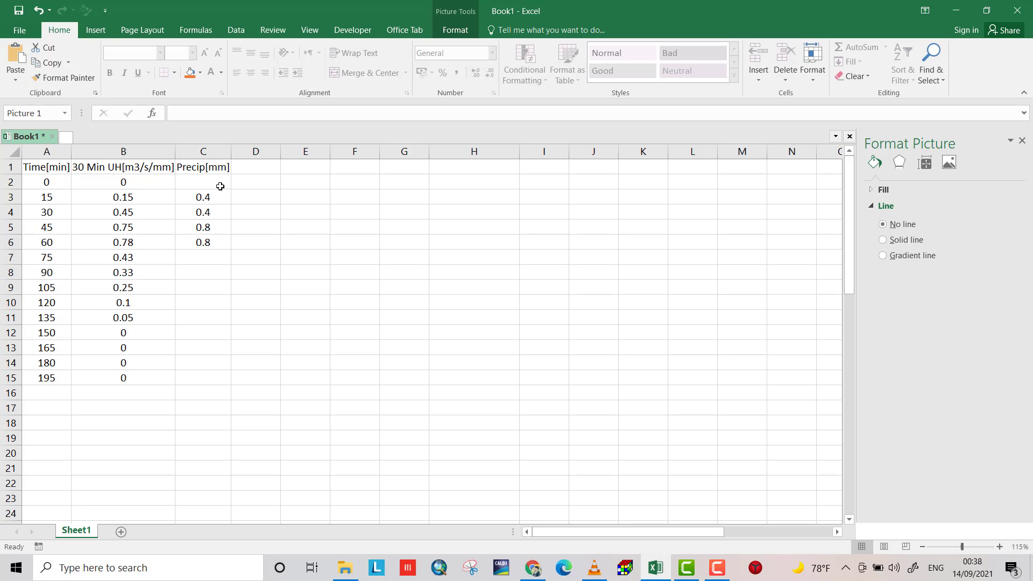
mouse_move(198, 190)
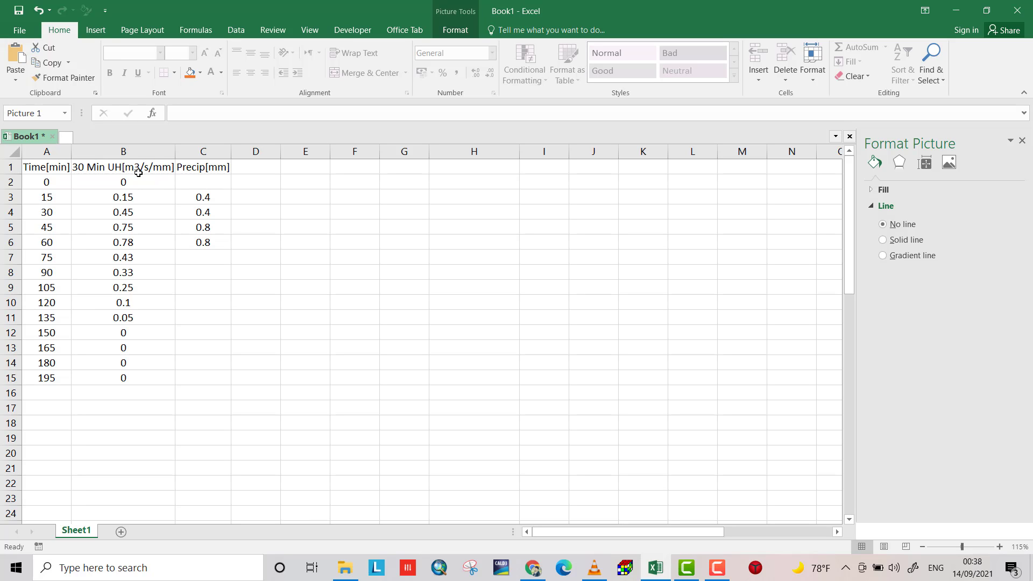
mouse_move(208, 198)
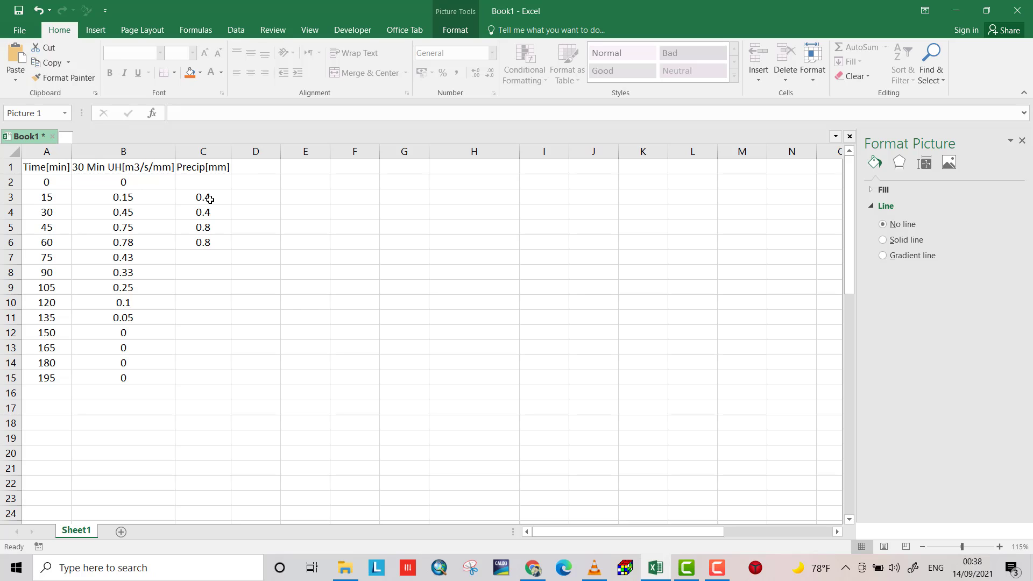
mouse_move(230, 202)
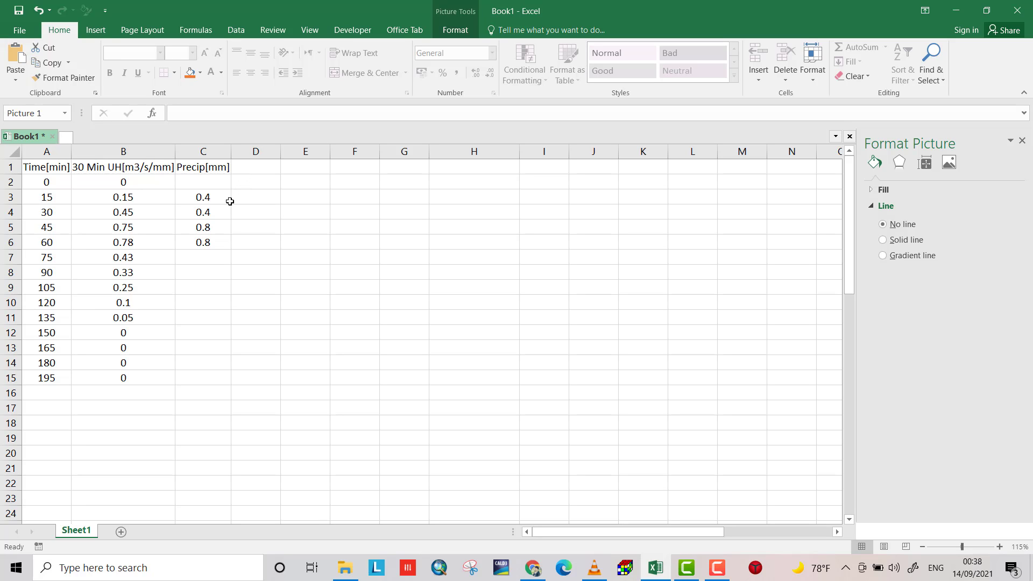
mouse_move(217, 208)
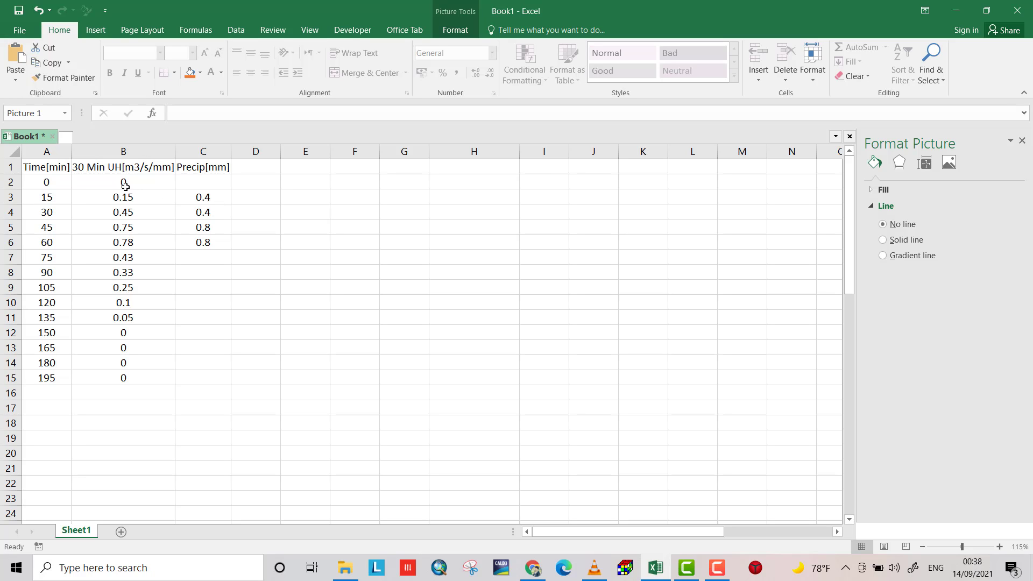
Head column D as P[mm] and enter 0.8 at the 30-minute row and 1.6 at 60 minutes.
click(254, 163)
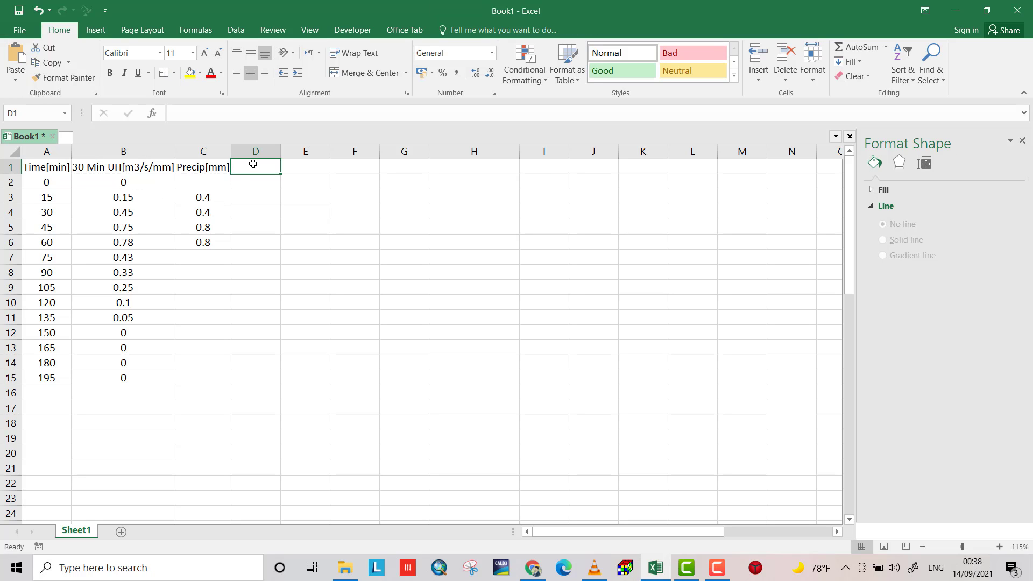
text(P)
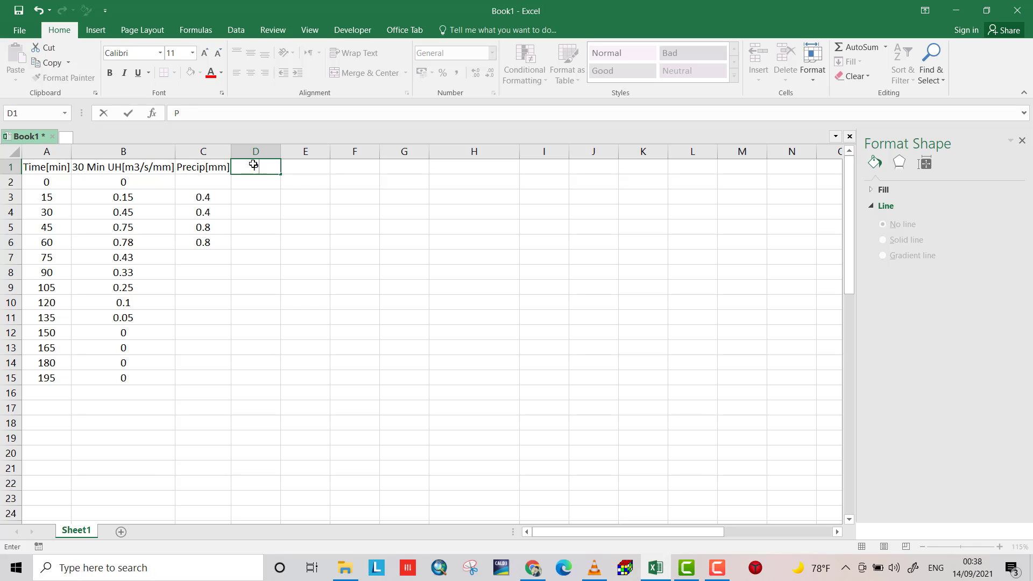
text([mm)
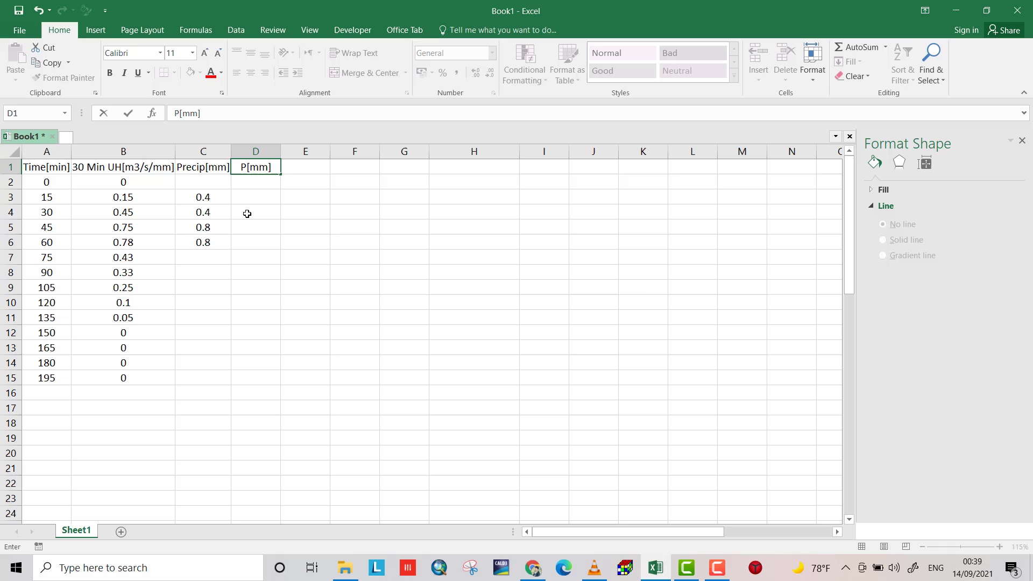
click(256, 212)
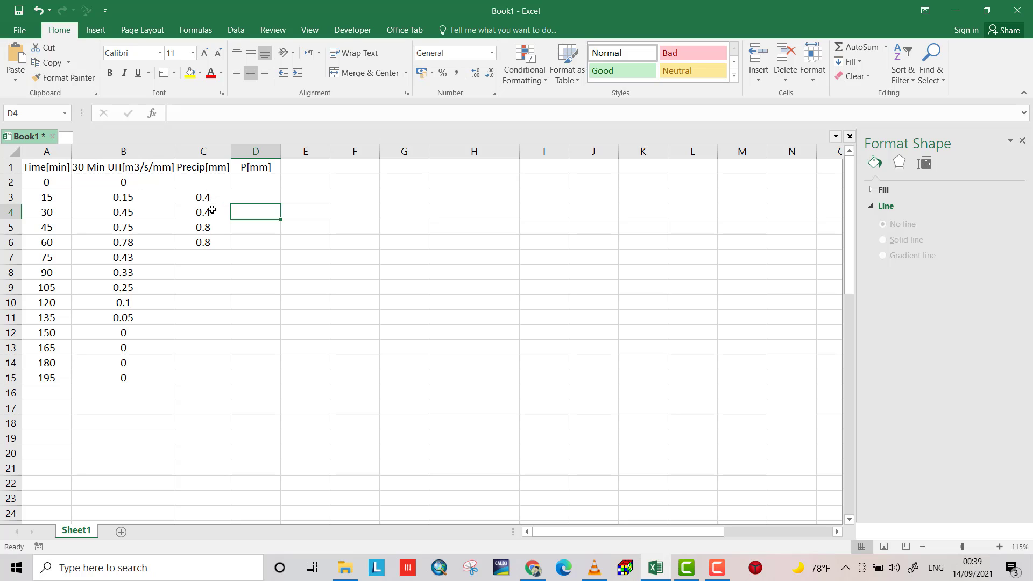
text(0.8)
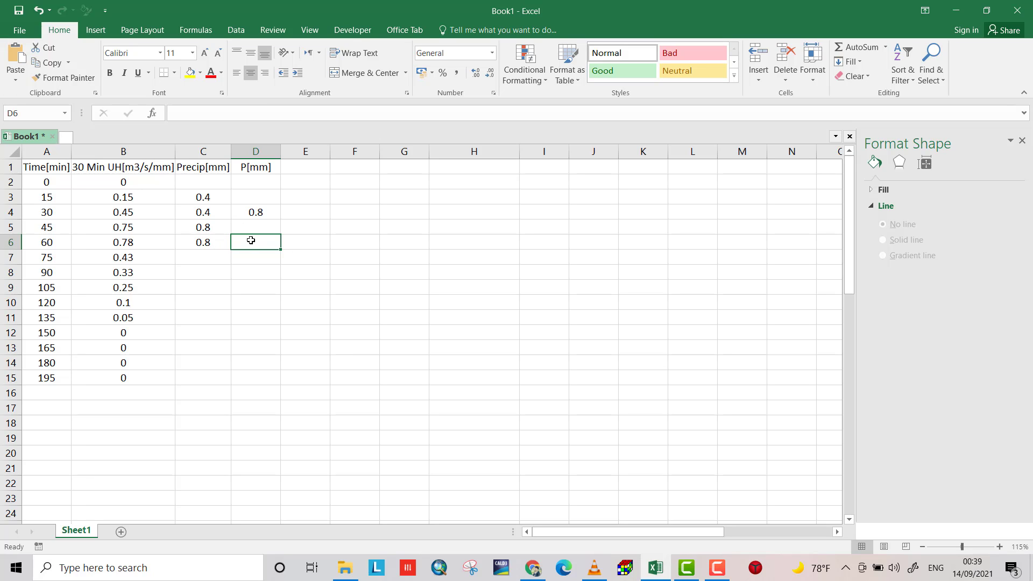
text(1.6)
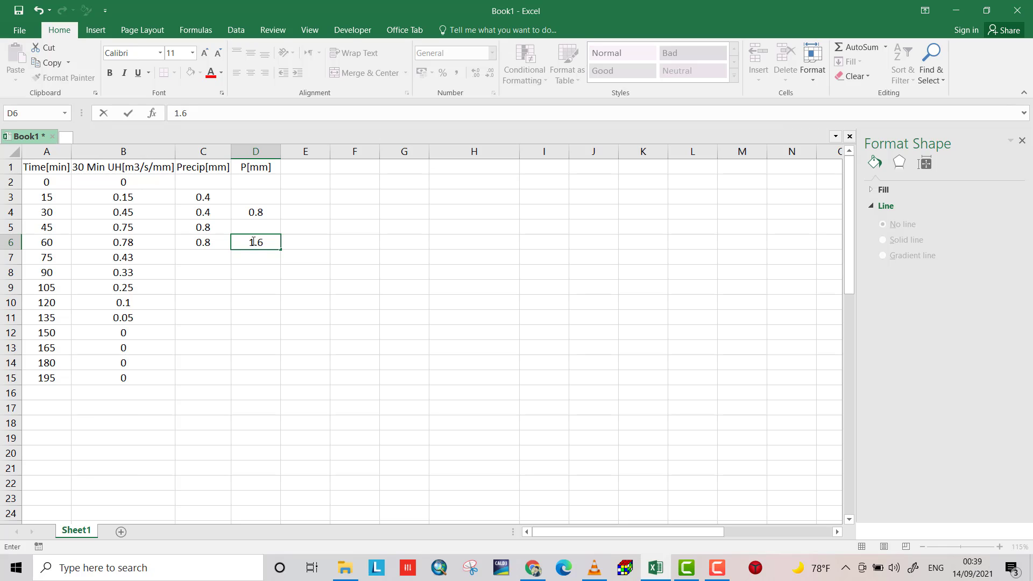
click(306, 257)
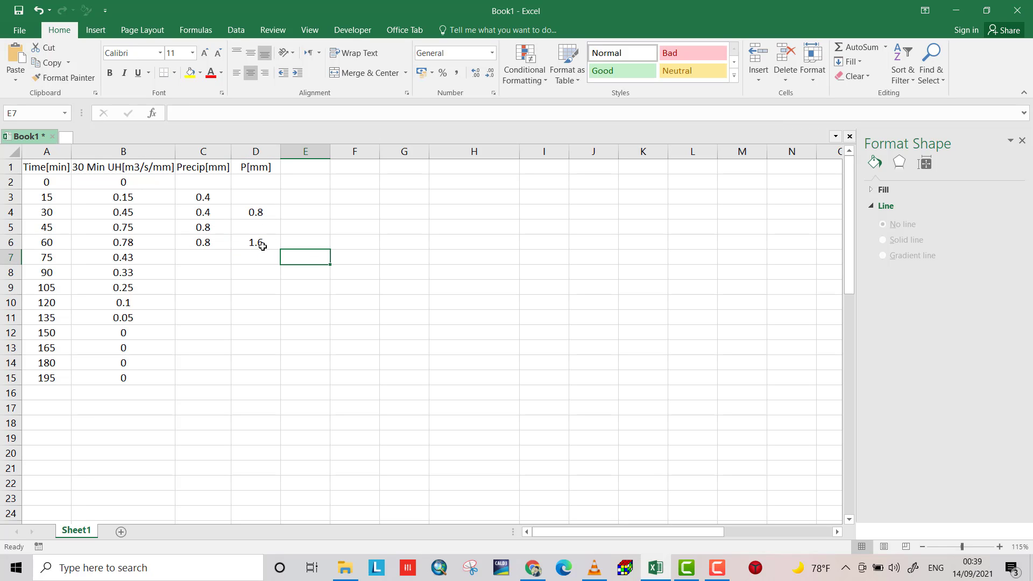
click(304, 167)
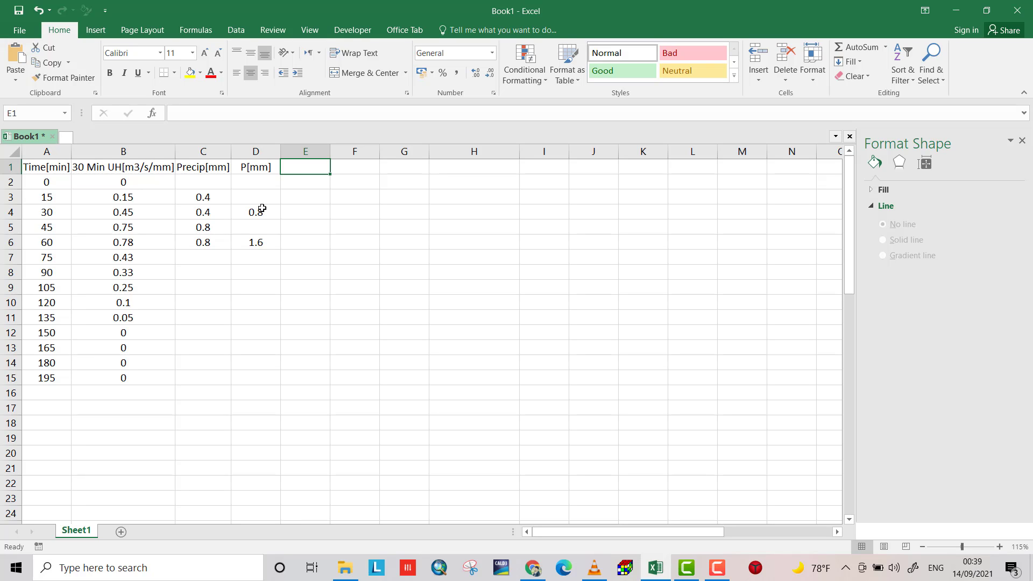
mouse_move(282, 205)
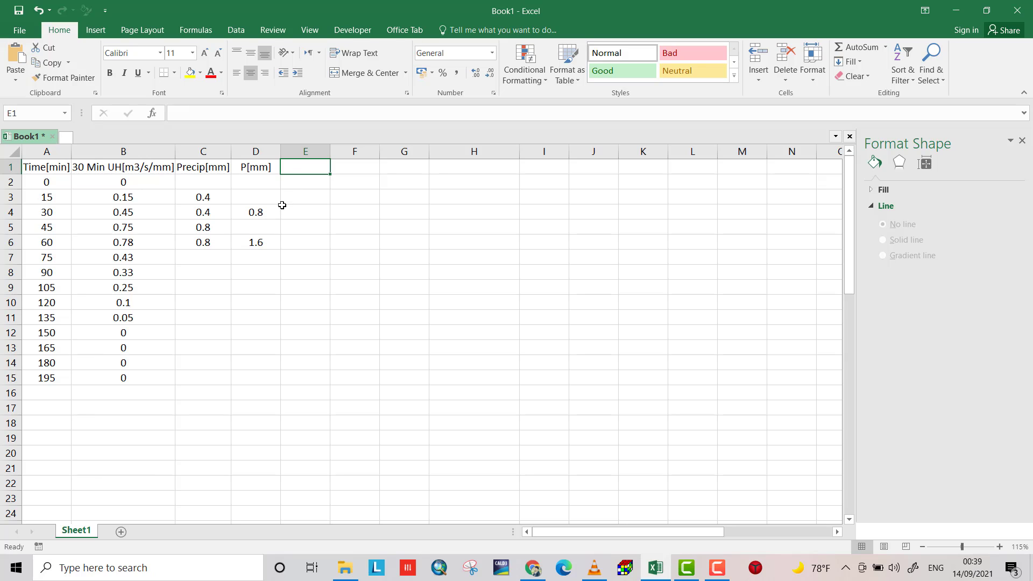
Head column E as I and build =B2*D$4 with the 0.8 precipitation reference locked.
text(I)
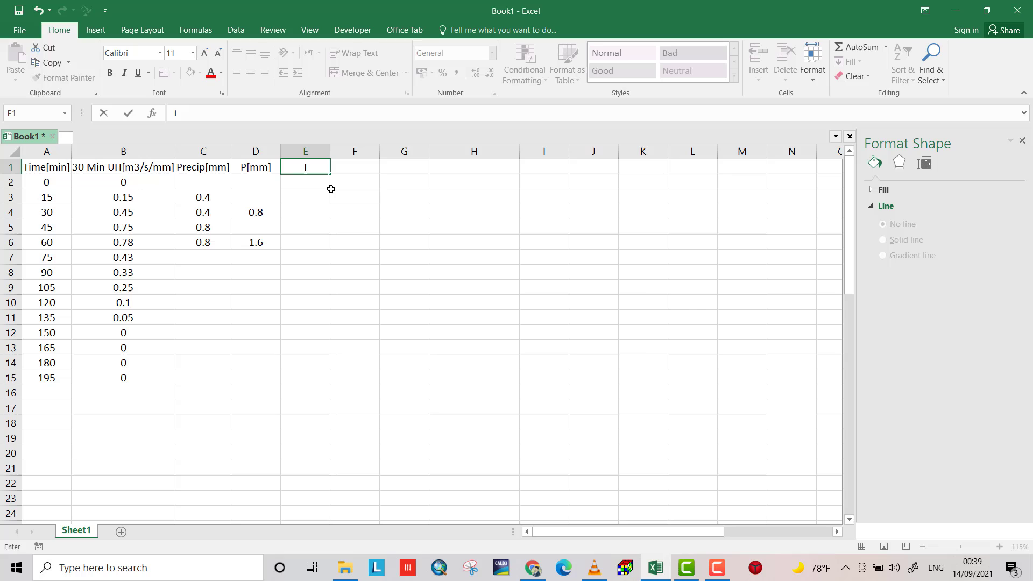
mouse_move(268, 214)
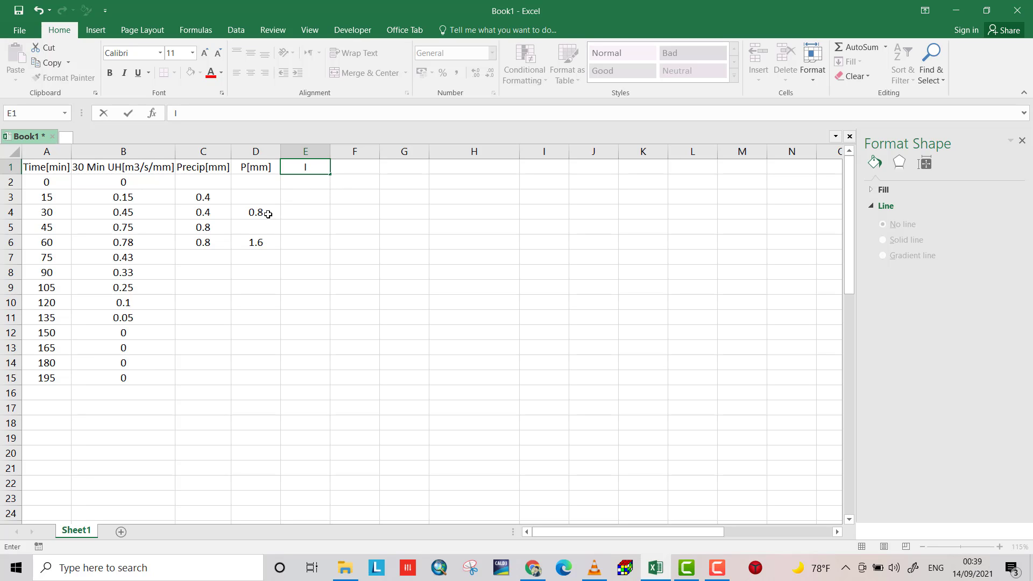
mouse_move(108, 182)
text(=)
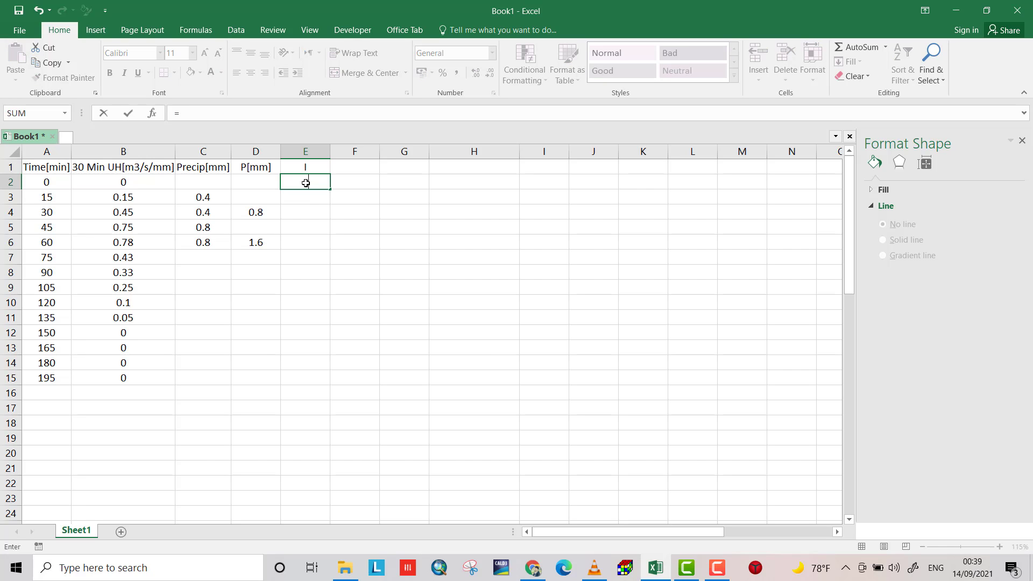
click(256, 212)
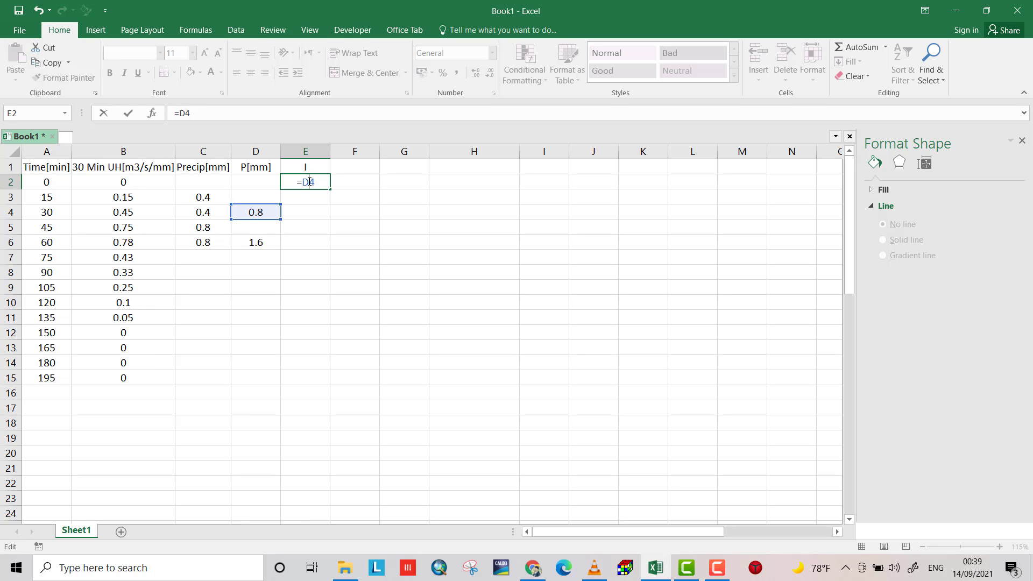
key(F4)
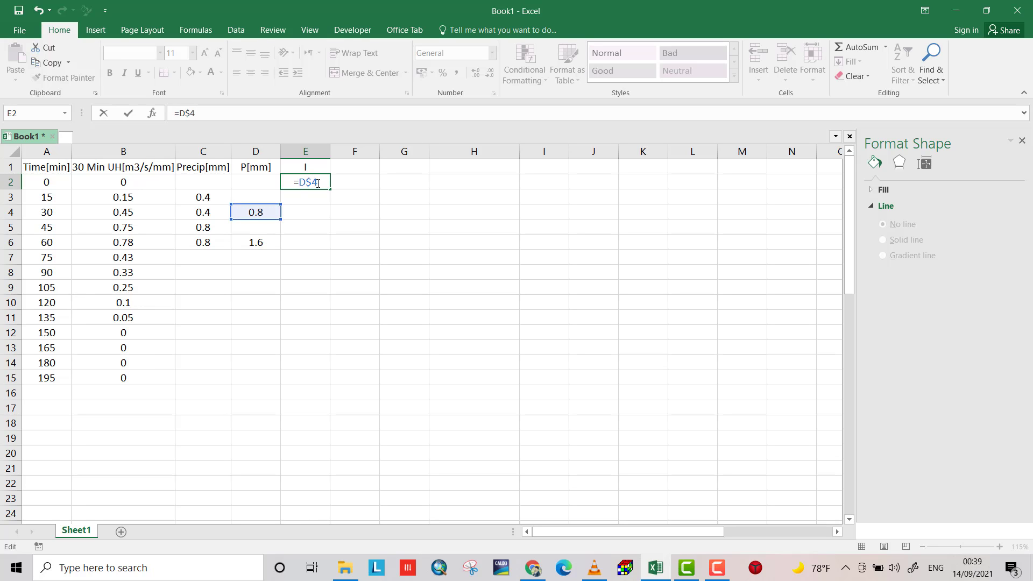
text(*)
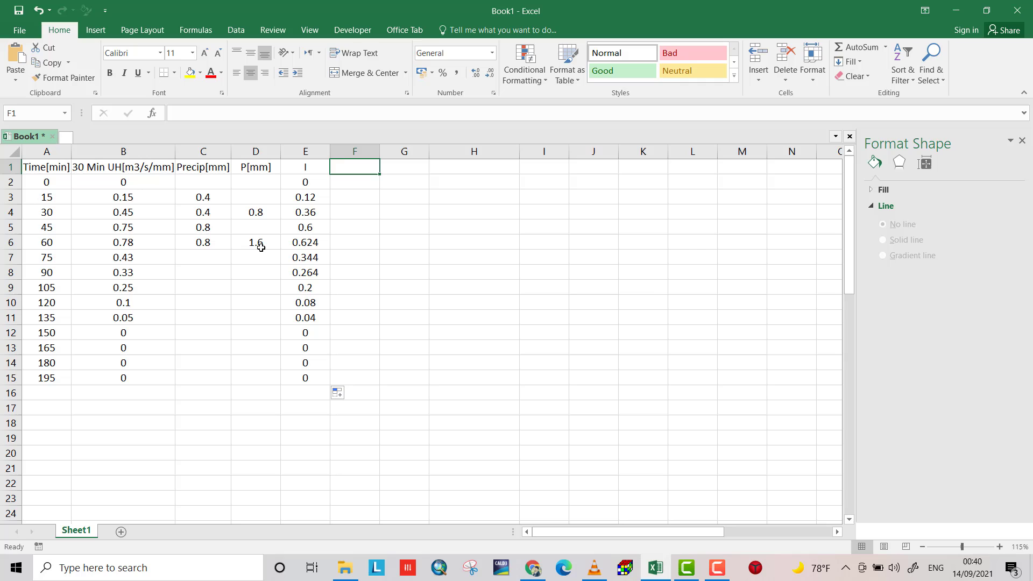
mouse_move(346, 166)
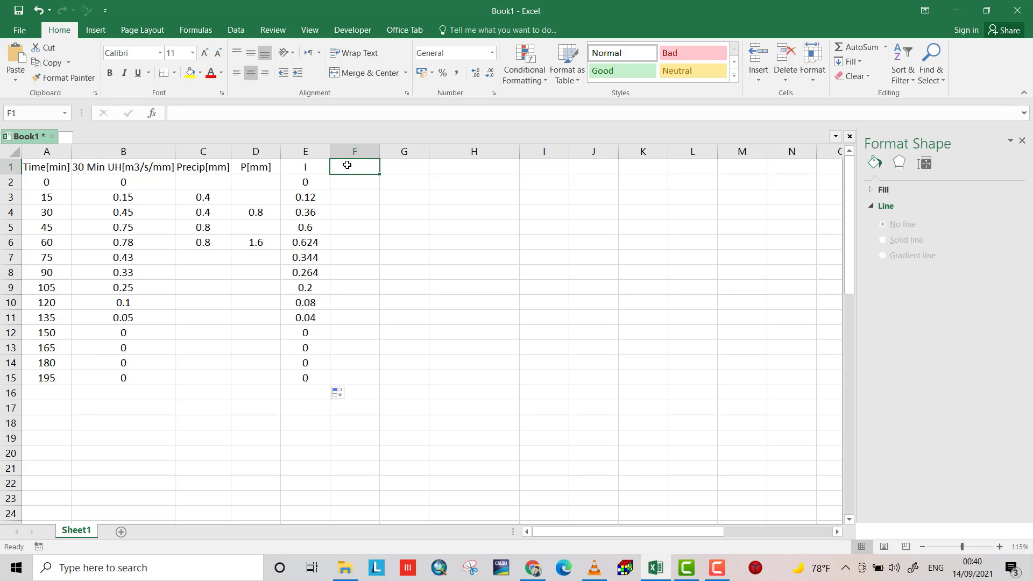
Head column F as II, enter =D$6*B2 in F5 and fill it down to F15.
text(II)
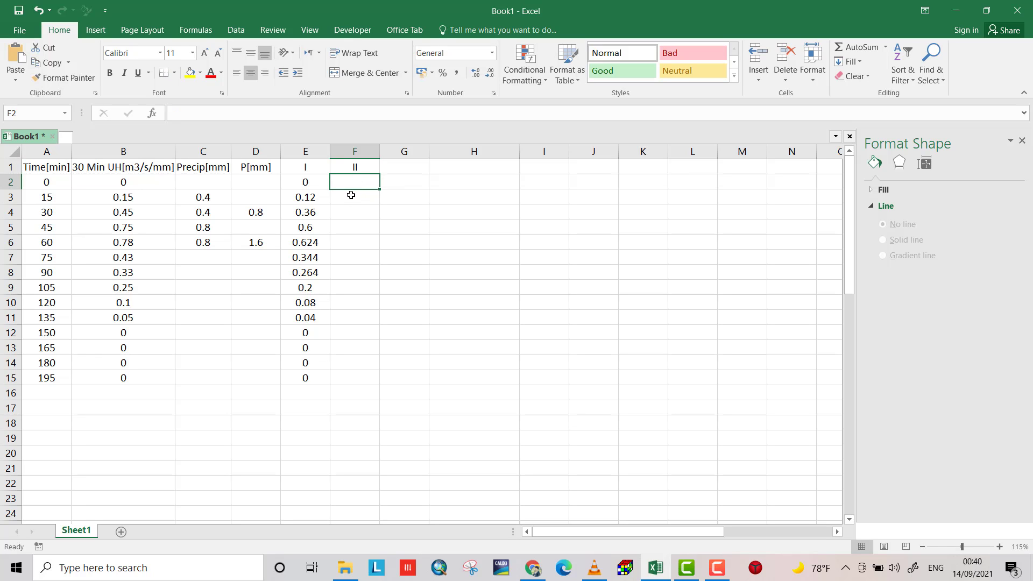
mouse_move(341, 209)
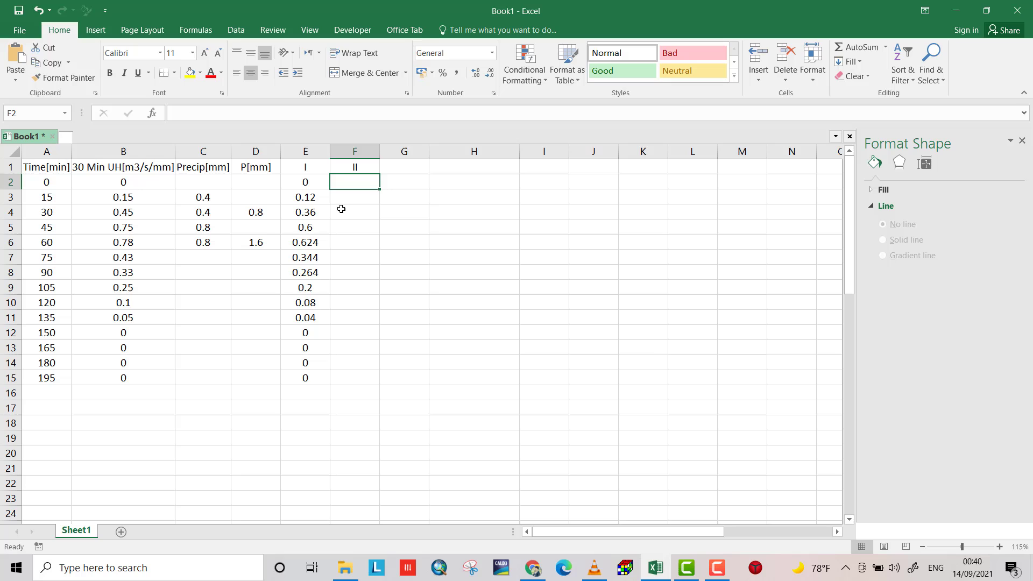
mouse_move(361, 215)
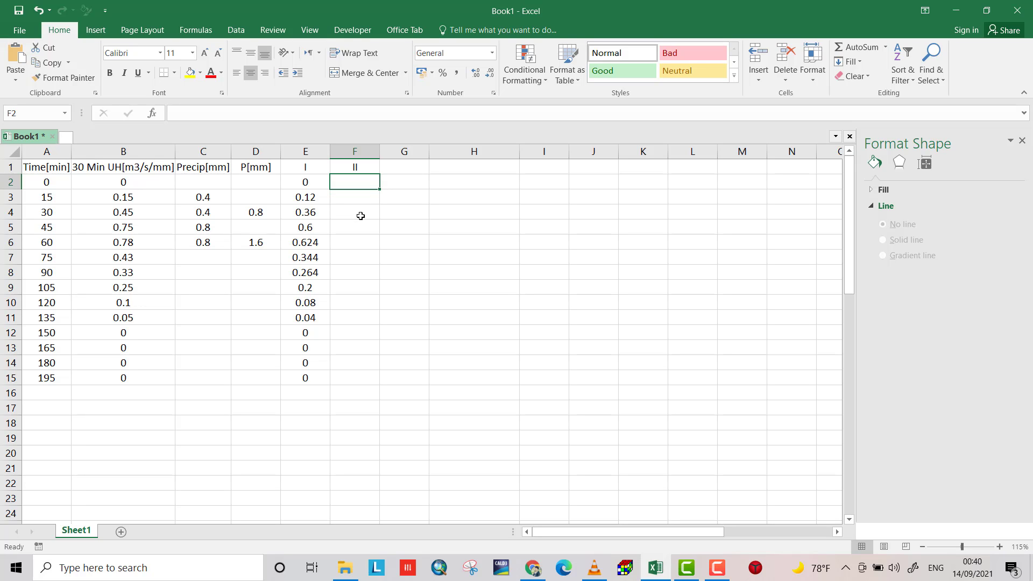
click(354, 227)
text(=D6)
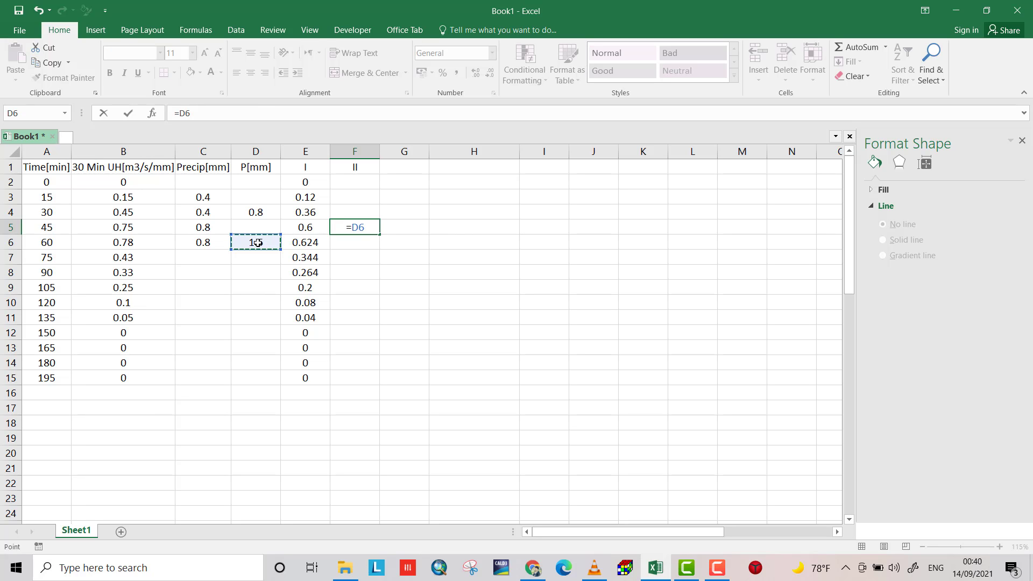
text(*)
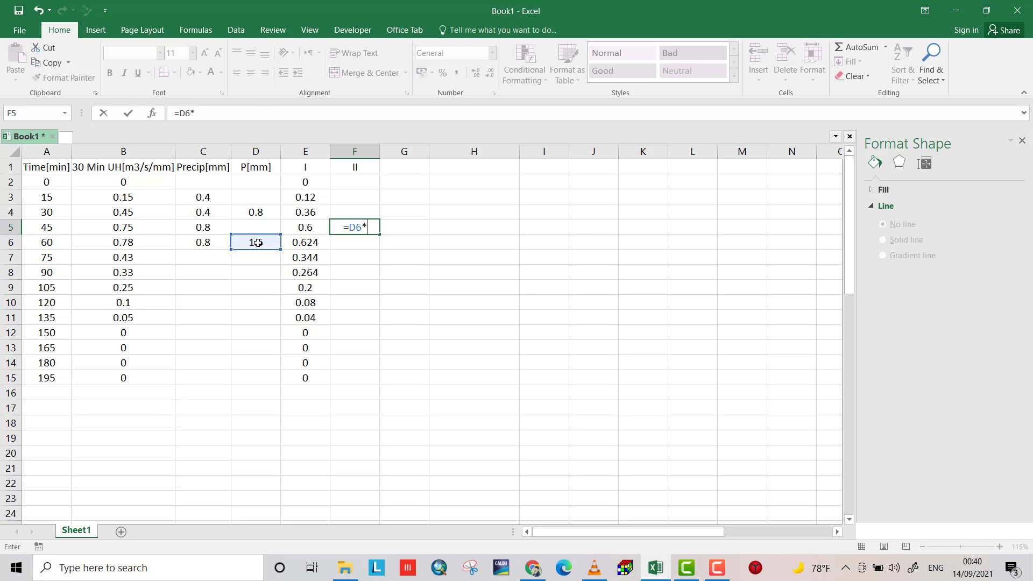
click(123, 181)
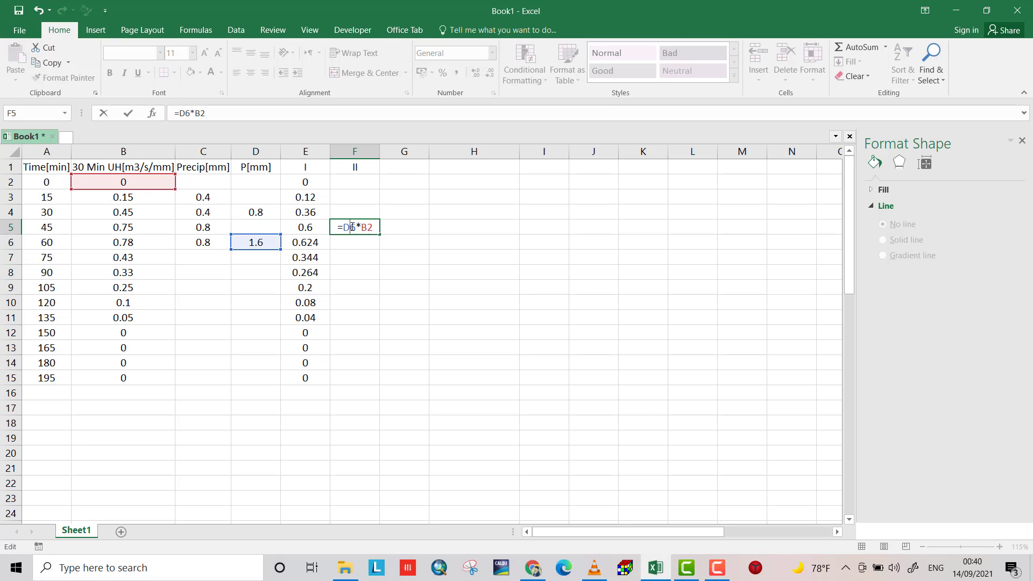
key(F4)
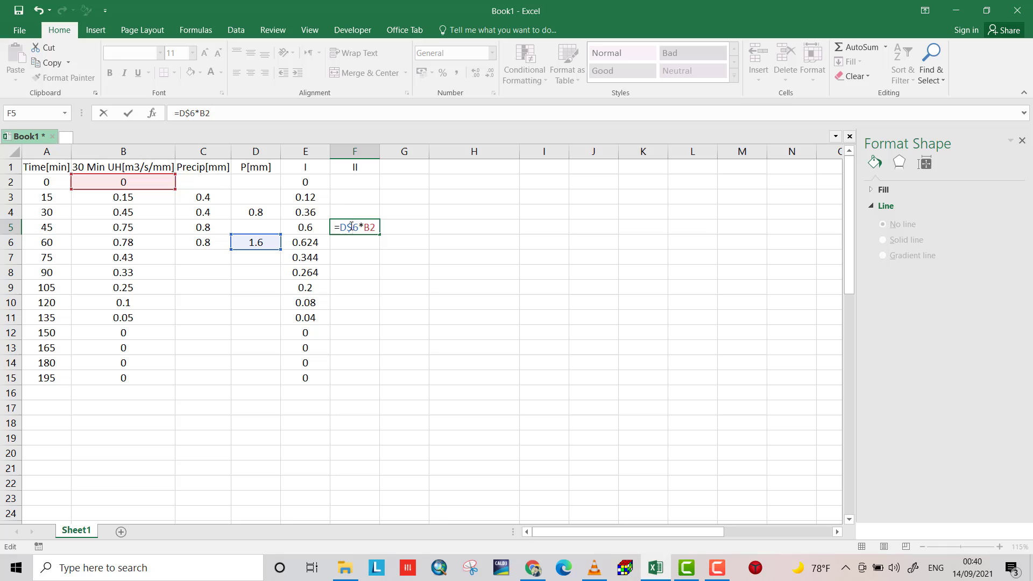
key(Enter)
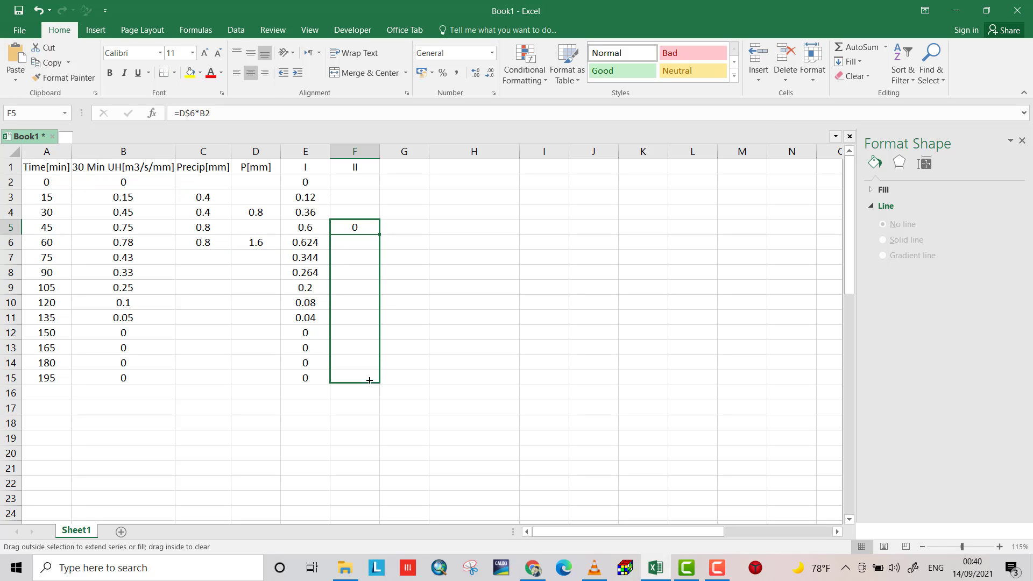
drag(369, 227, 369, 378)
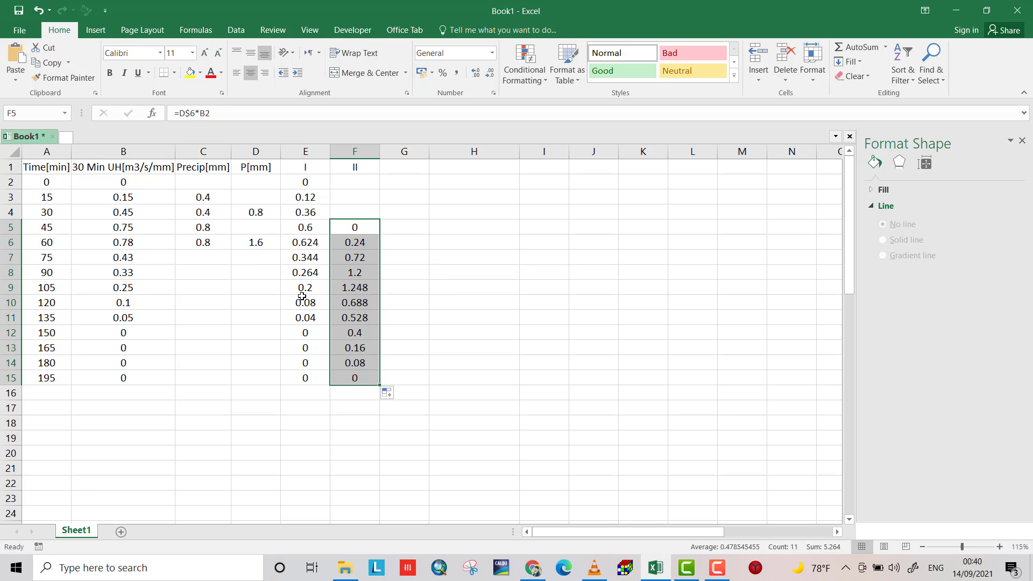
mouse_move(304, 229)
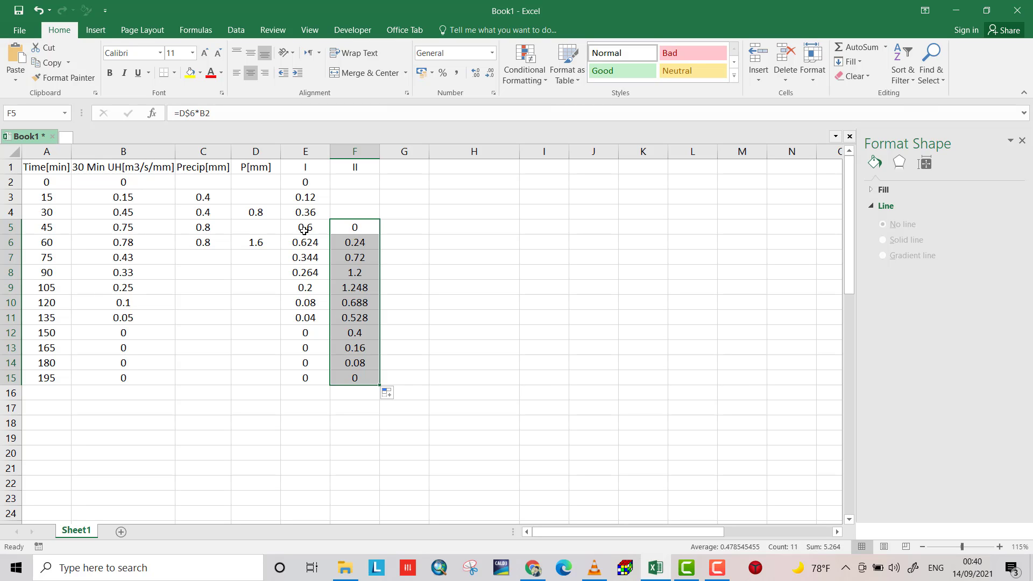
mouse_move(308, 232)
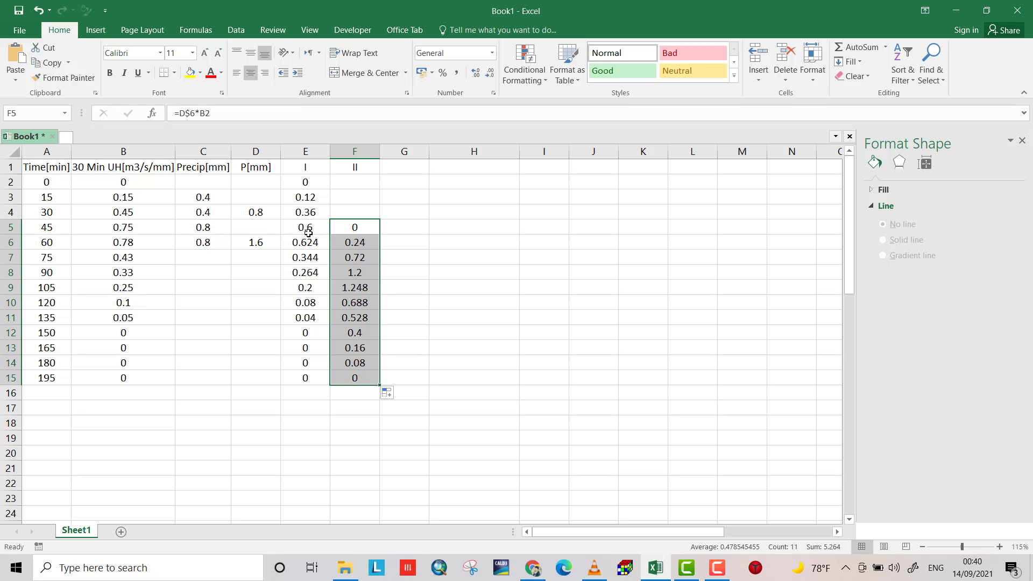
Enter the heading Flood Wave [m3/s] in cell H1.
click(469, 165)
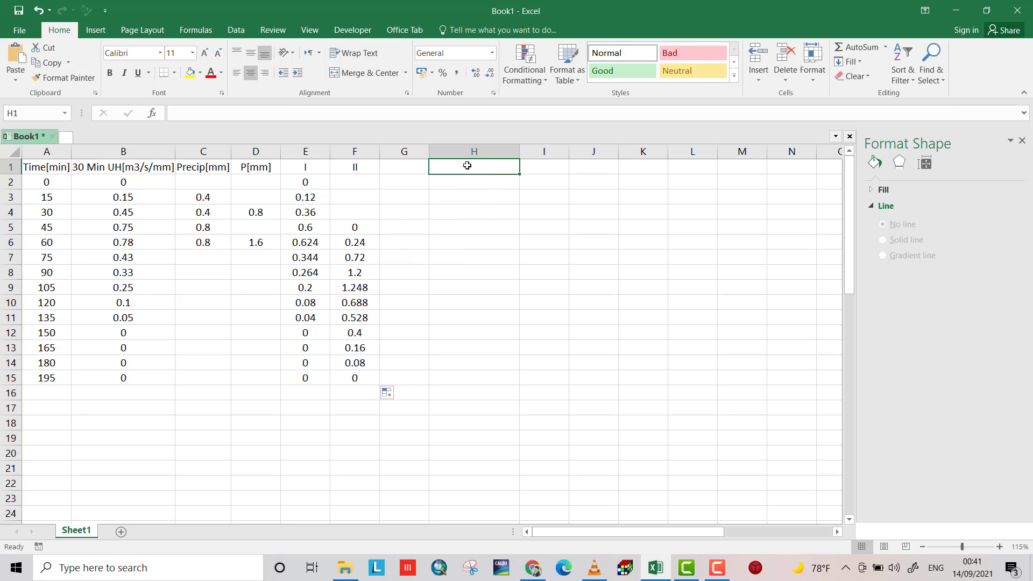
text(Flo)
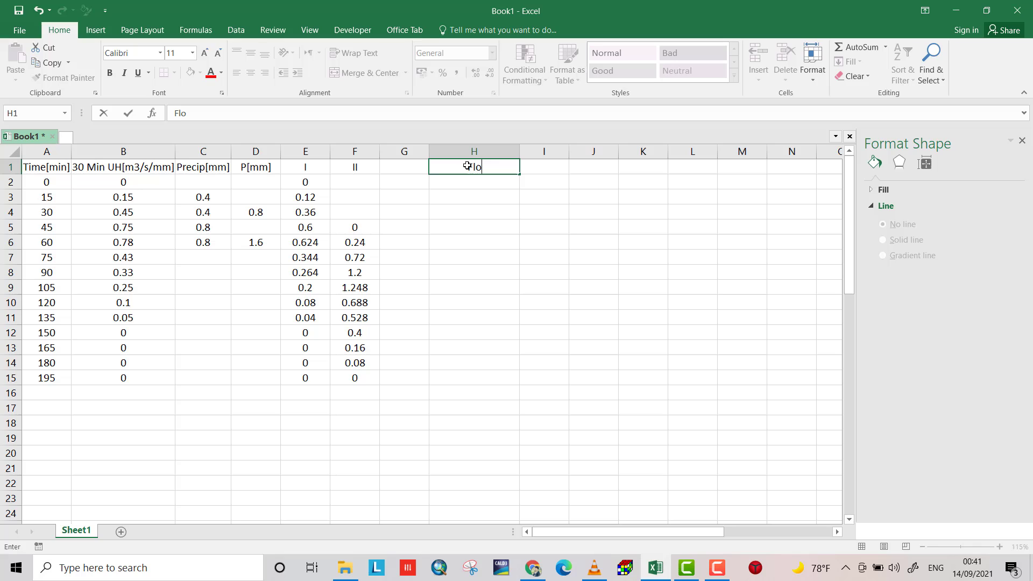
text(od Wave)
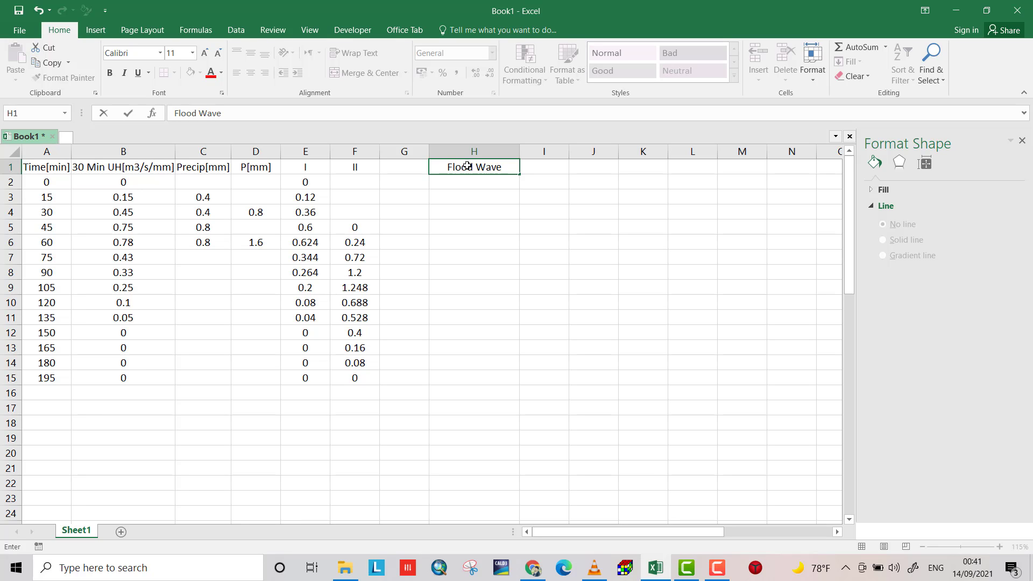
text([)
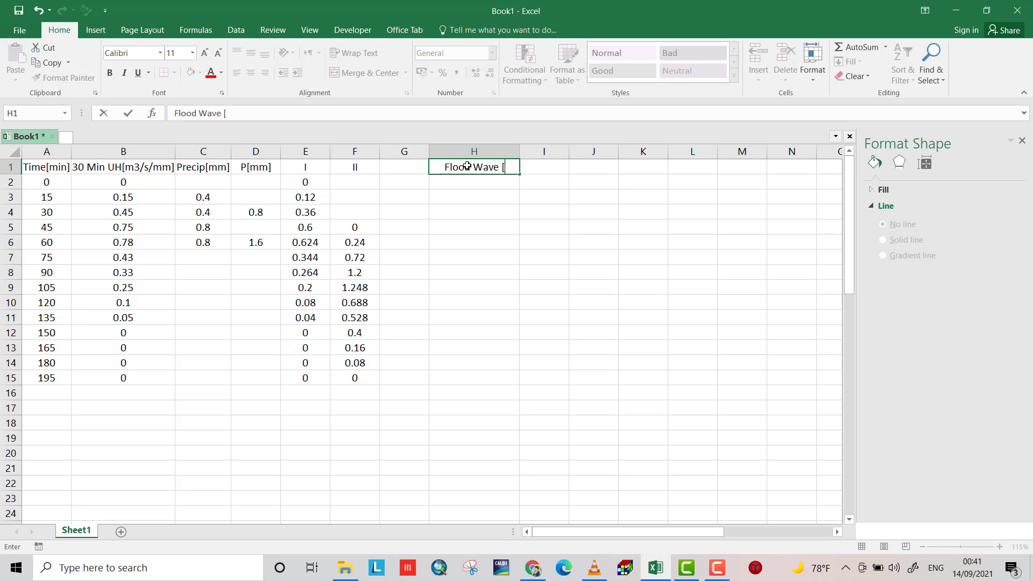
text(m3)
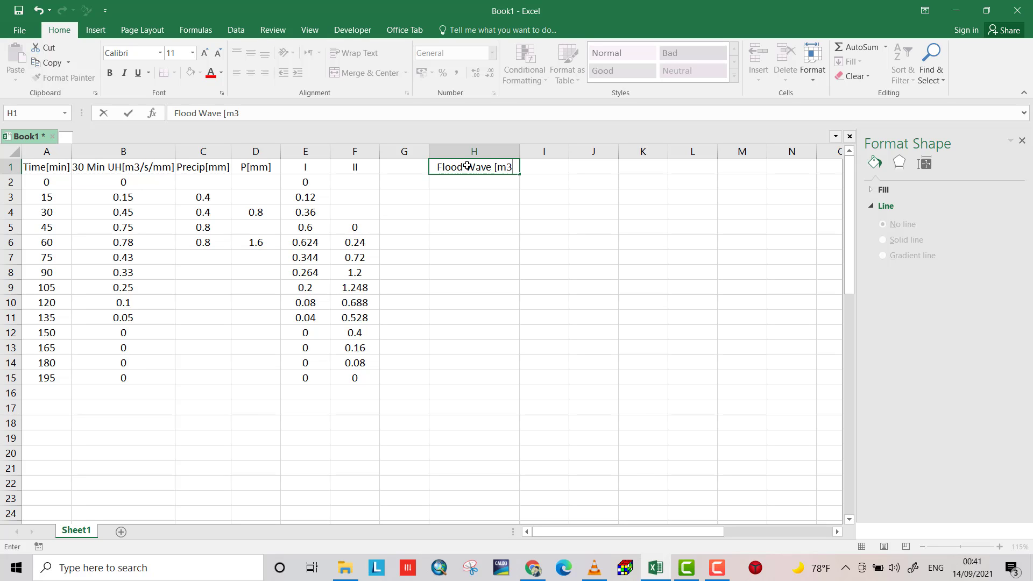
text(/s])
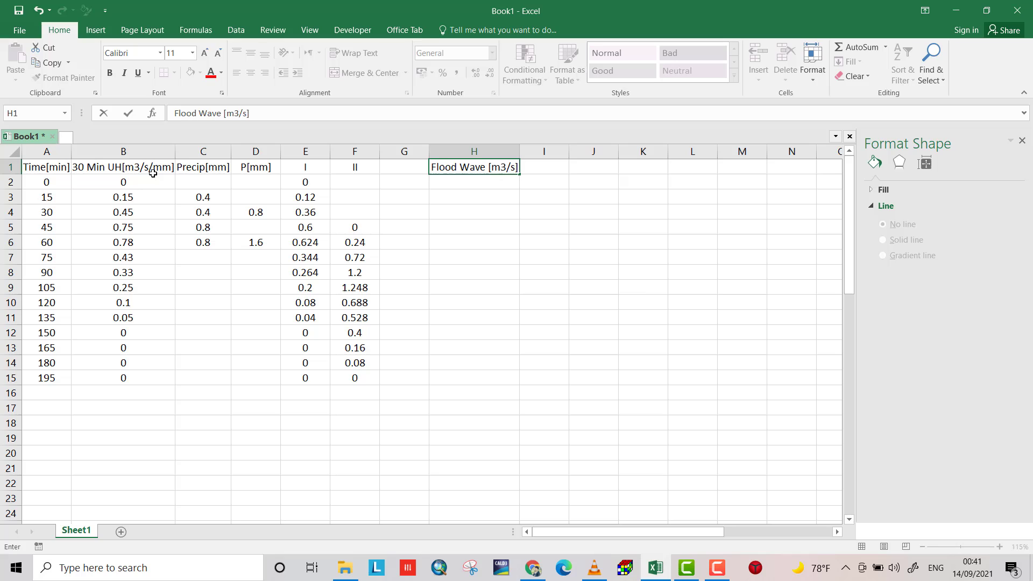
mouse_move(156, 172)
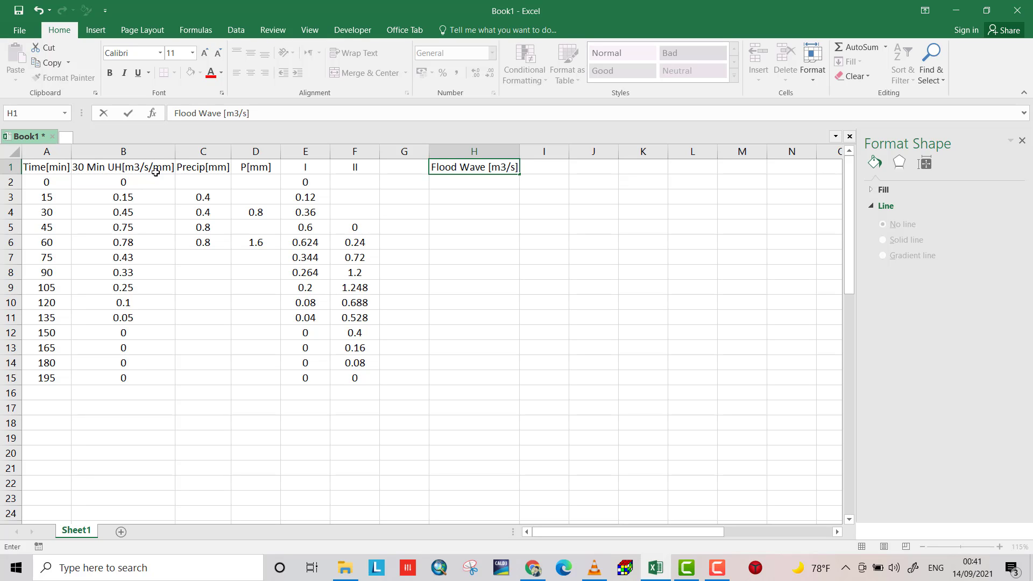
mouse_move(218, 170)
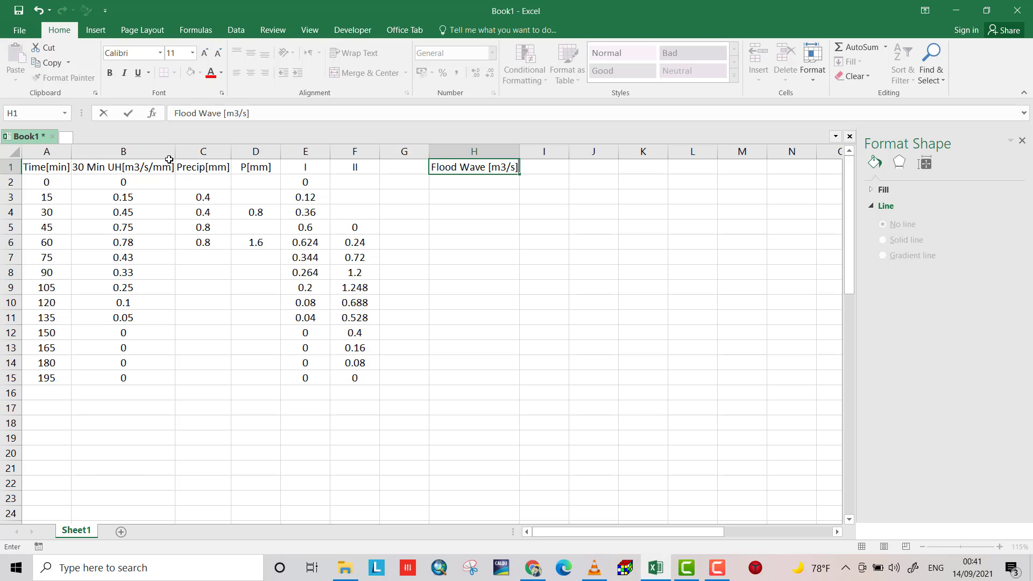
mouse_move(161, 172)
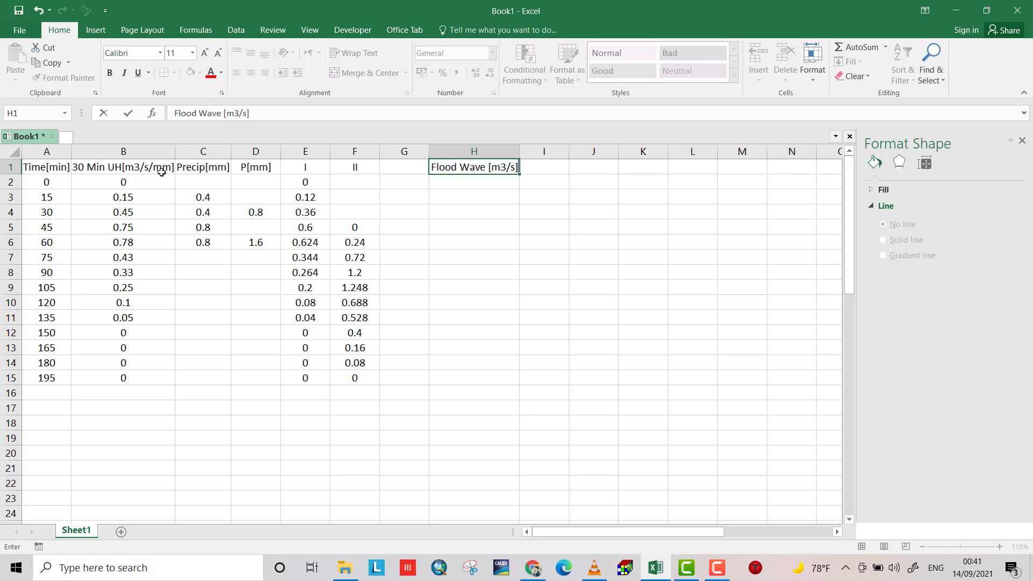
mouse_move(172, 167)
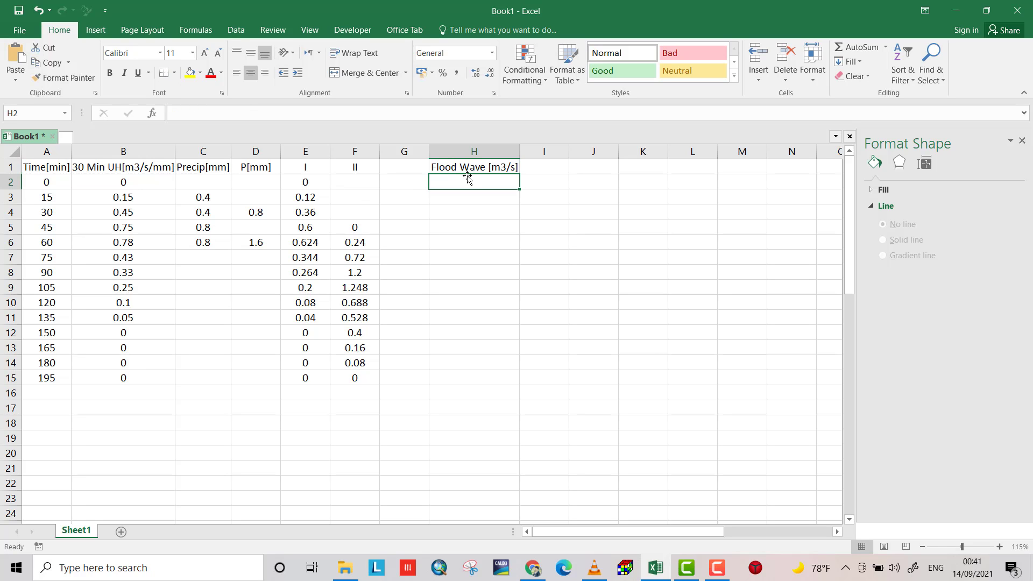
Enter =E2+F2 in H2, fill it down to H15, and select the data for charting.
text(=)
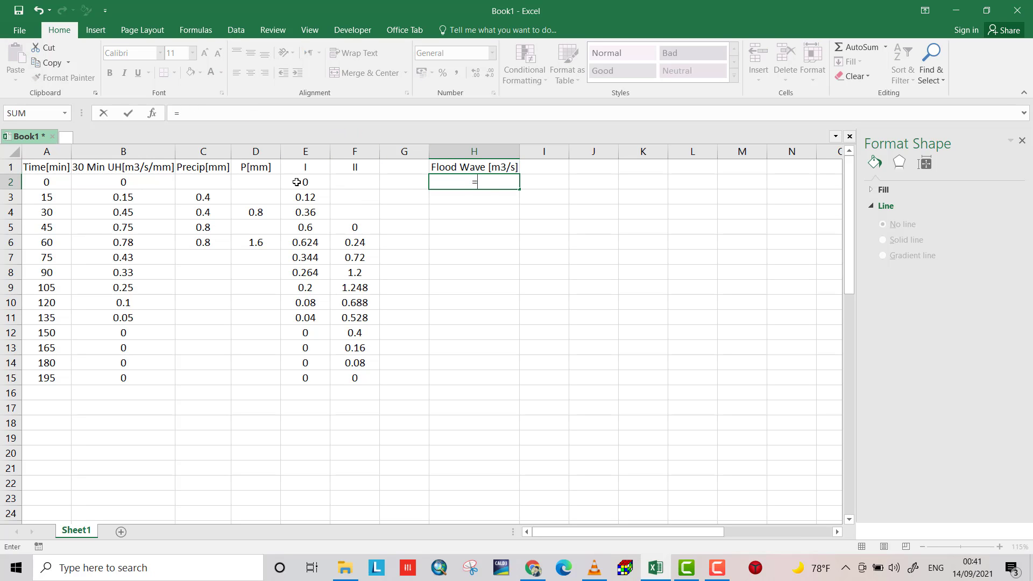
click(306, 182)
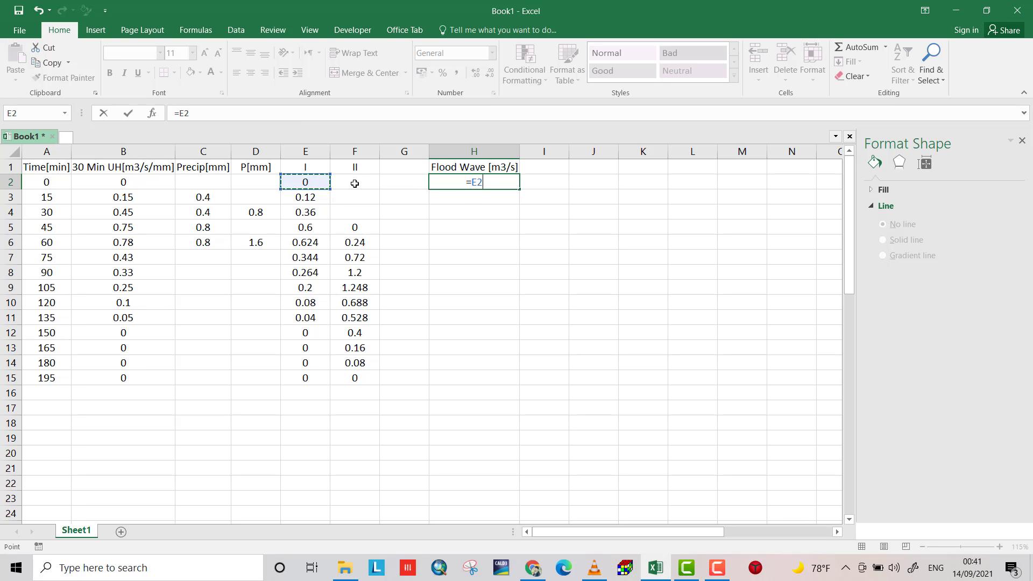
text(+)
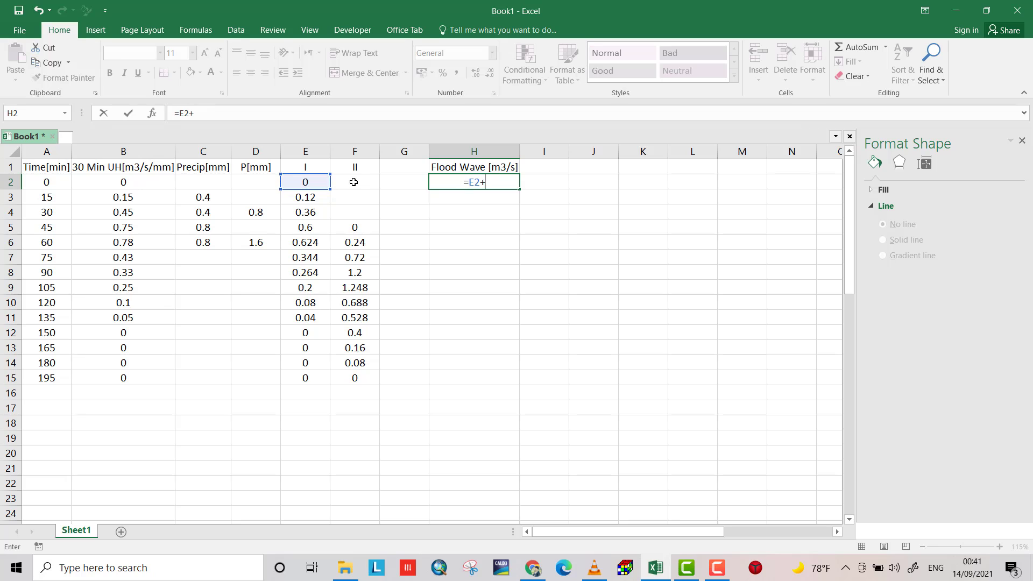
click(356, 181)
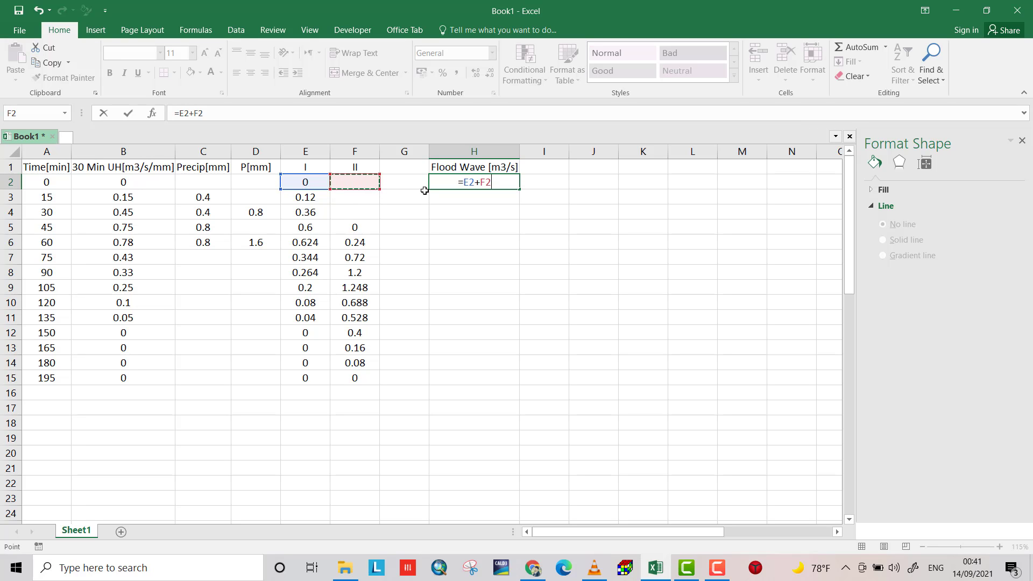
key(Enter)
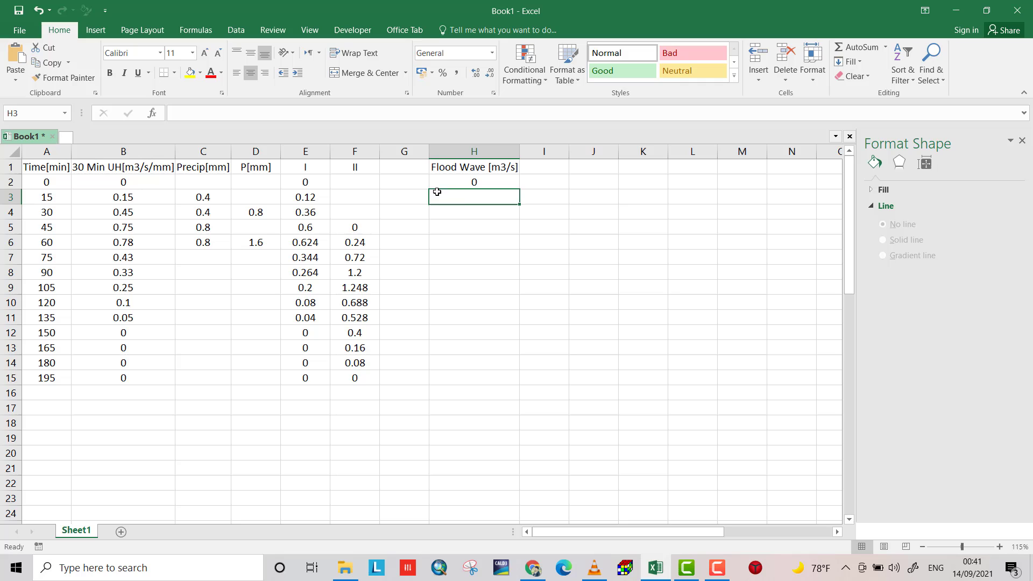
drag(473, 182, 474, 348)
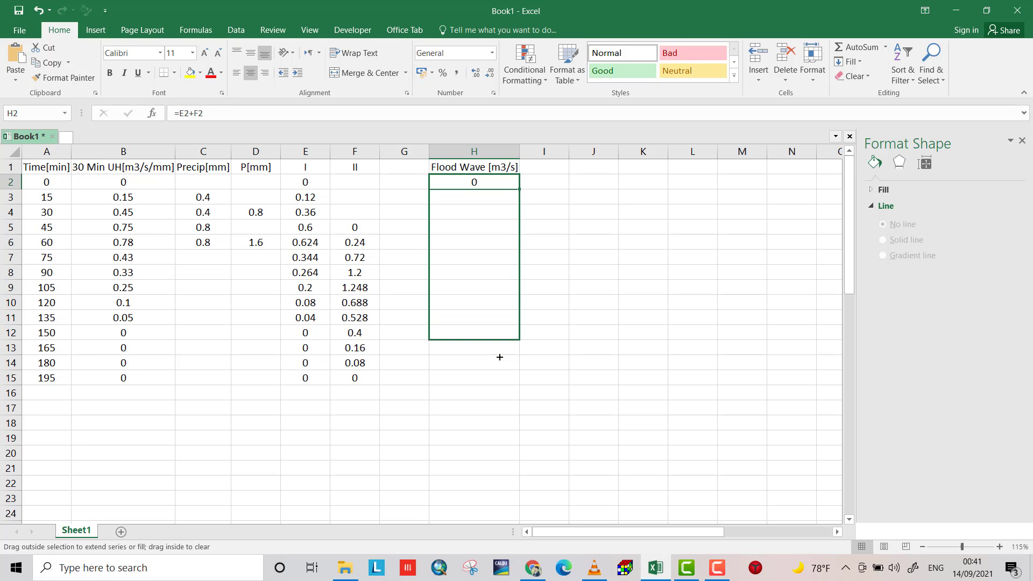
drag(474, 182, 474, 378)
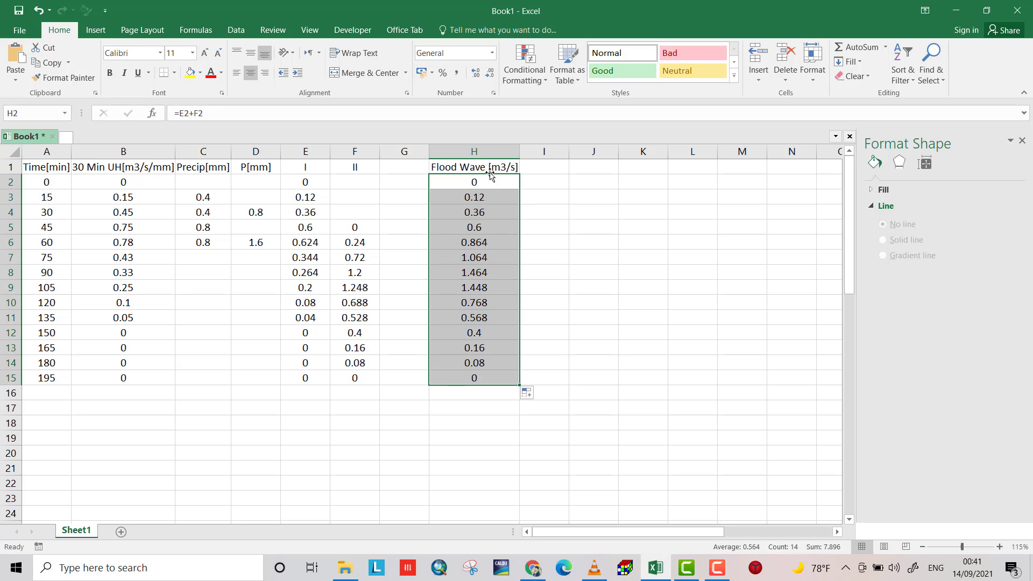
mouse_move(196, 226)
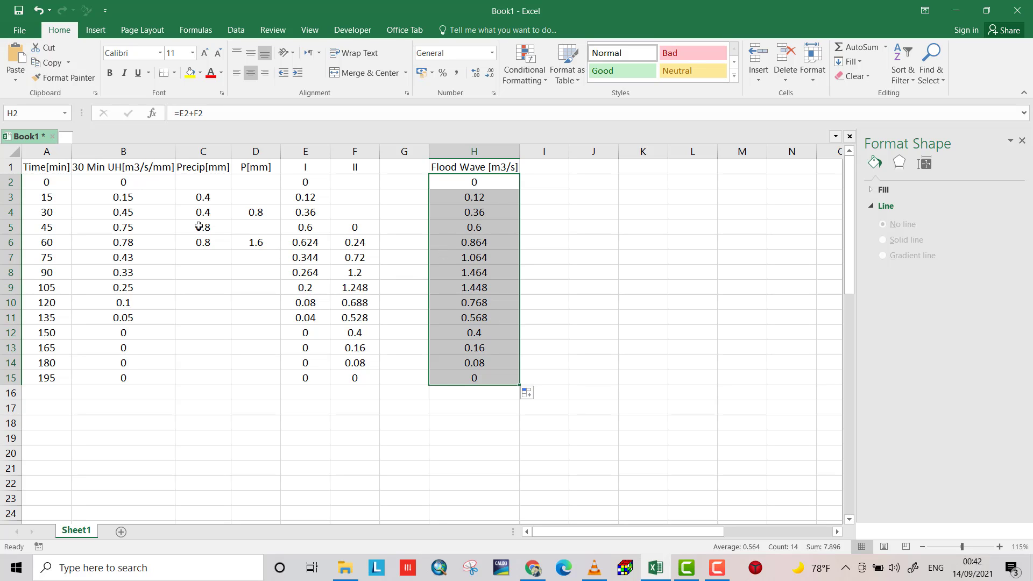
click(45, 166)
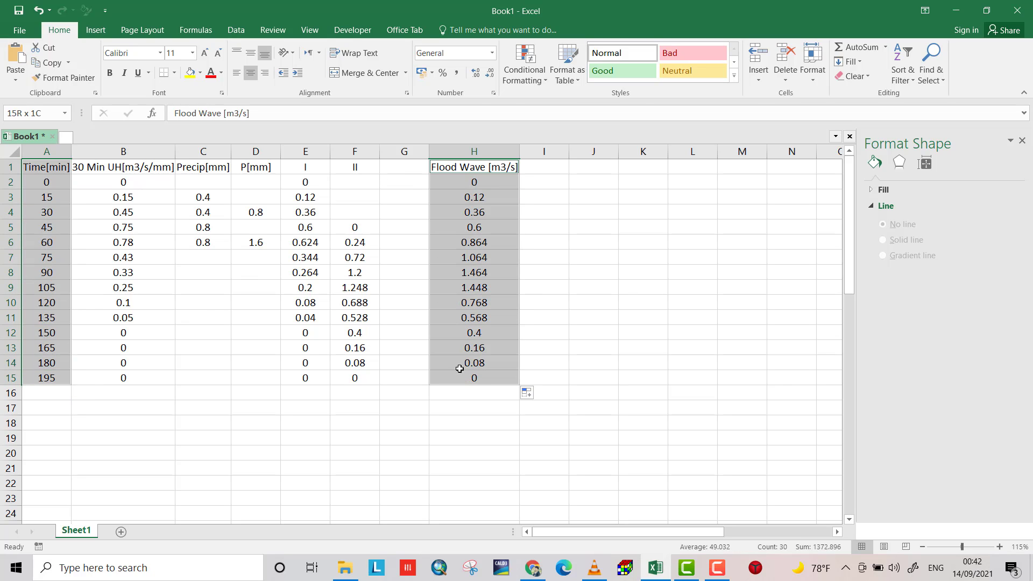
click(95, 30)
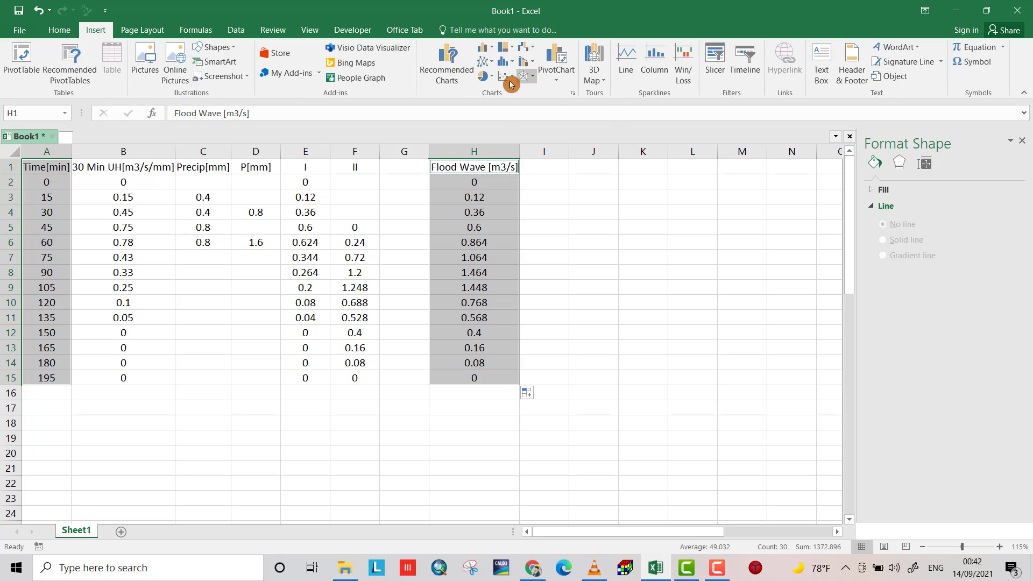
click(503, 77)
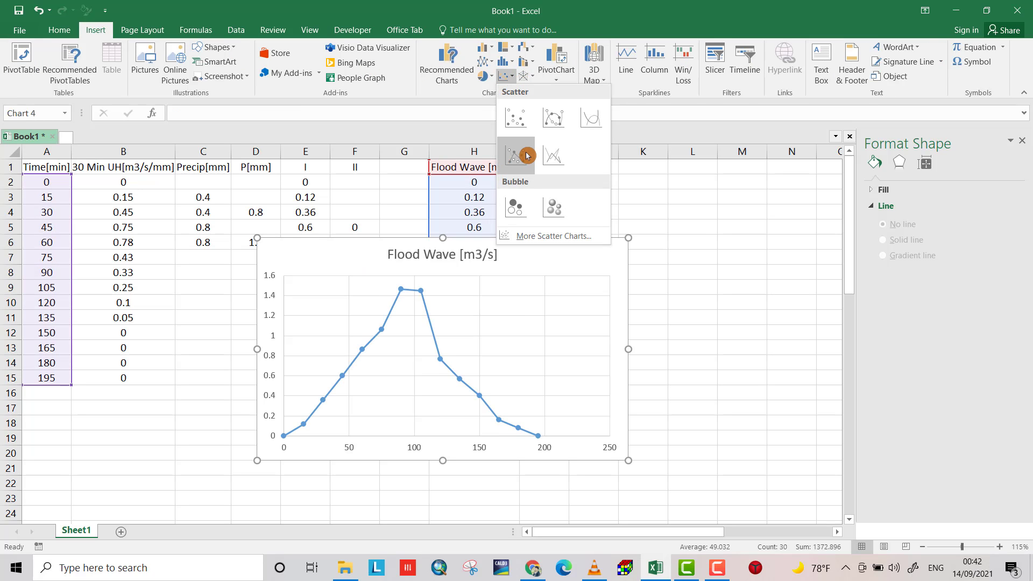
click(516, 155)
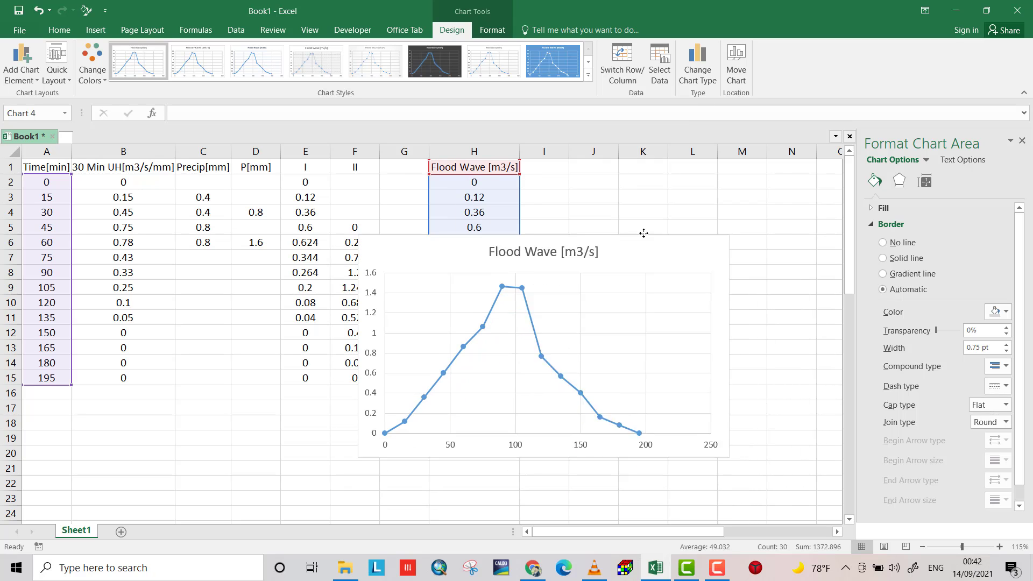
click(640, 235)
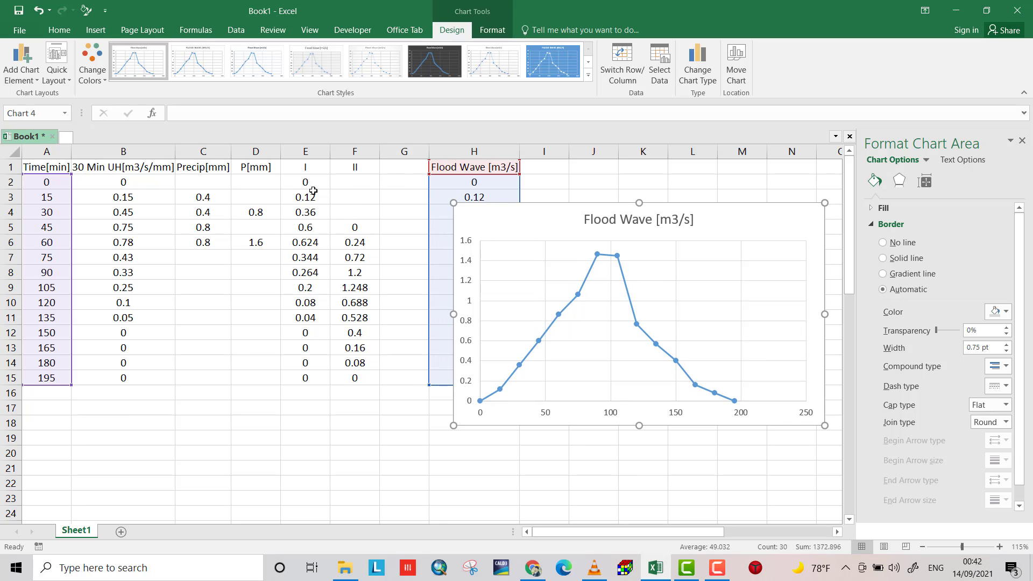
mouse_move(349, 271)
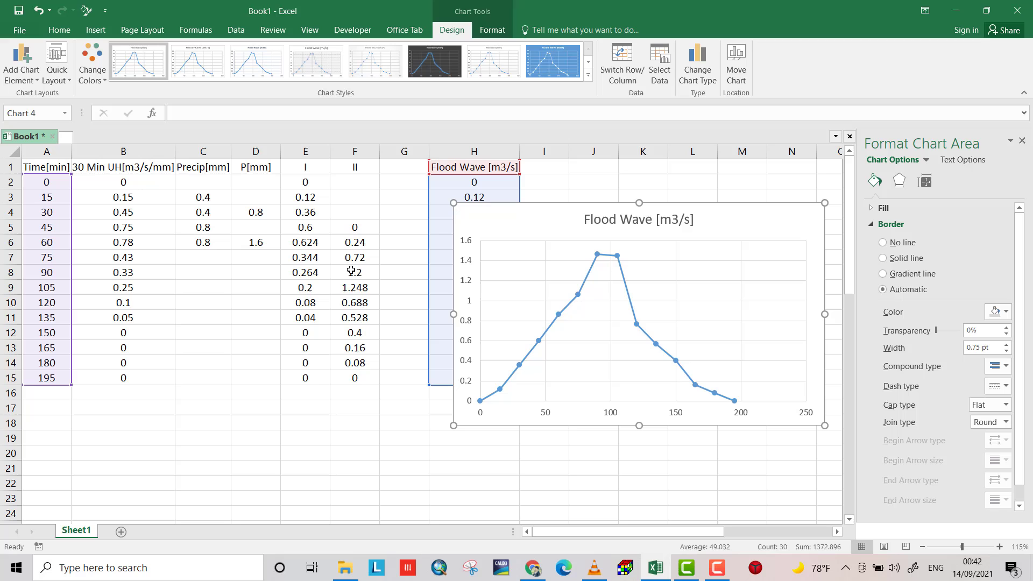
click(581, 329)
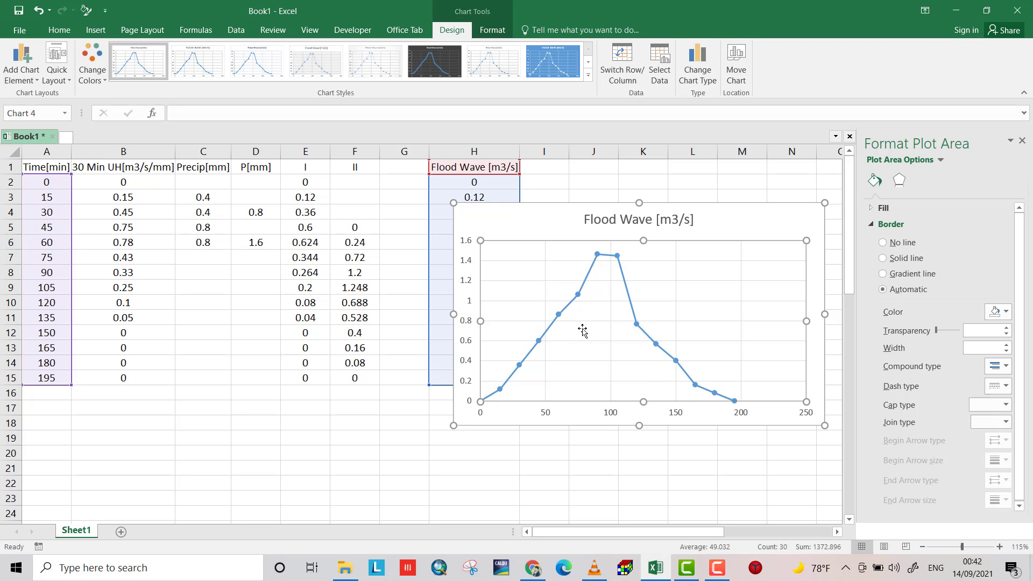
In Select Data, add series I with X values A2:A15 and Y values E2:E15.
click(660, 63)
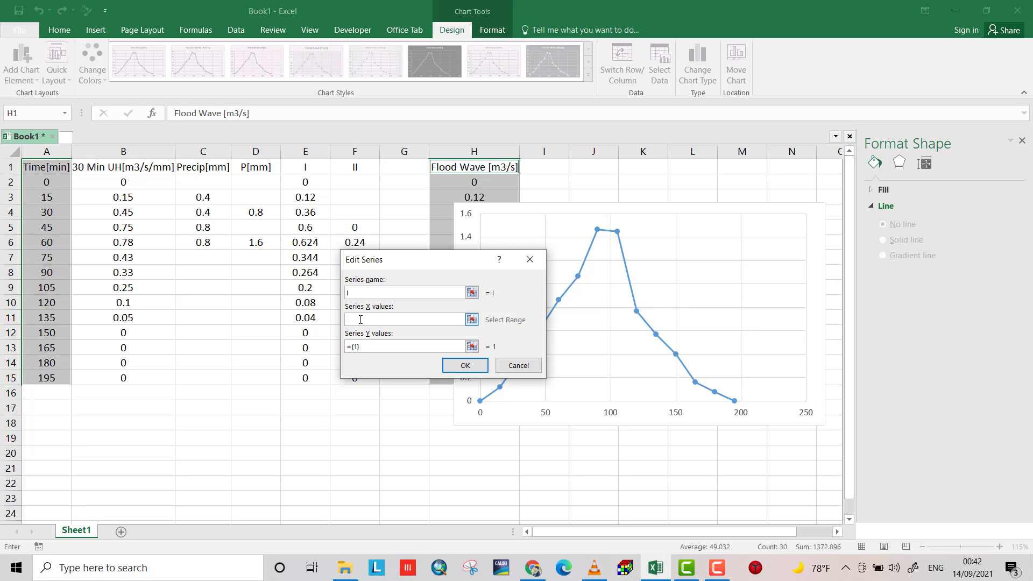
drag(46, 181, 47, 196)
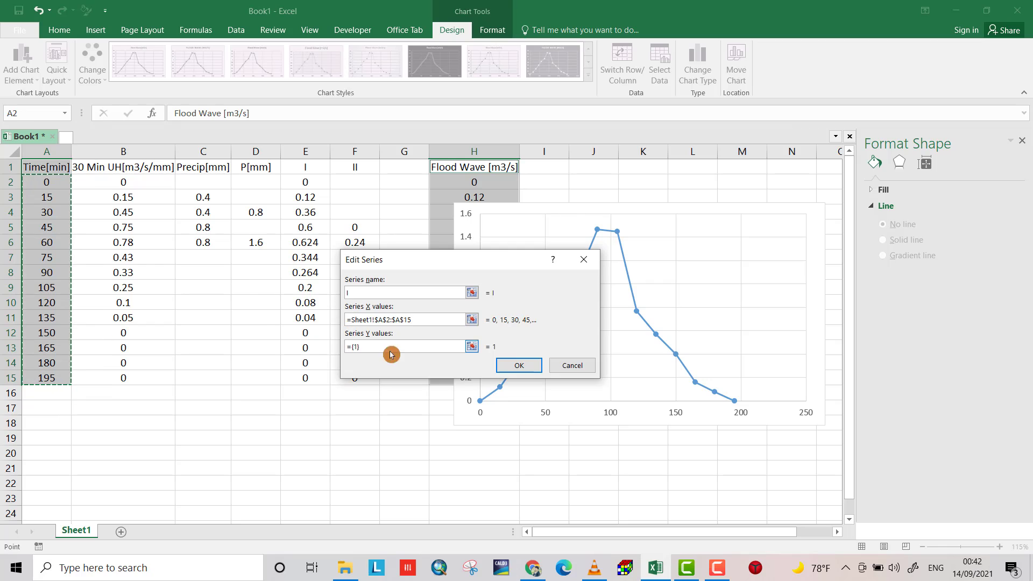
click(406, 346)
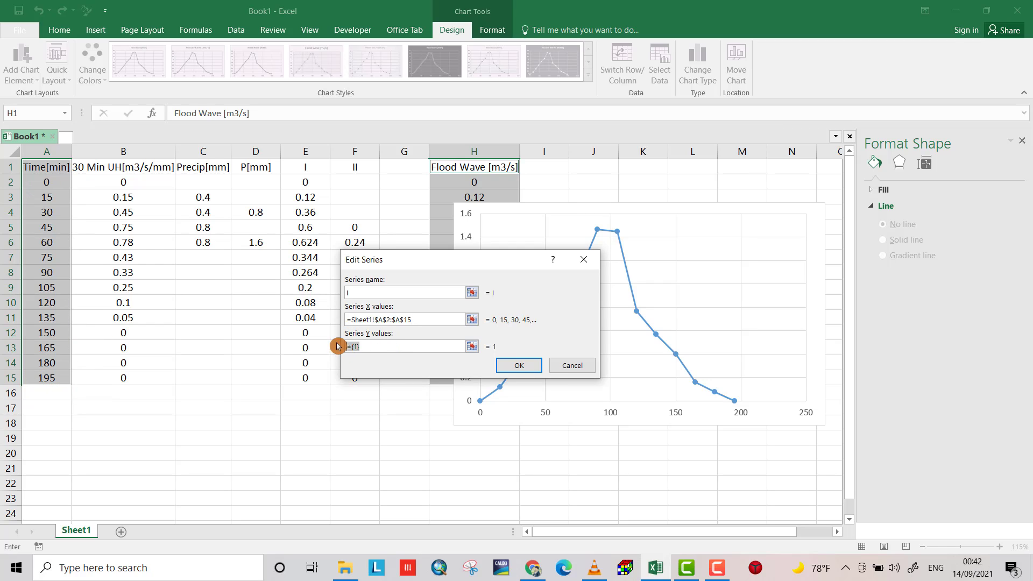
mouse_move(294, 179)
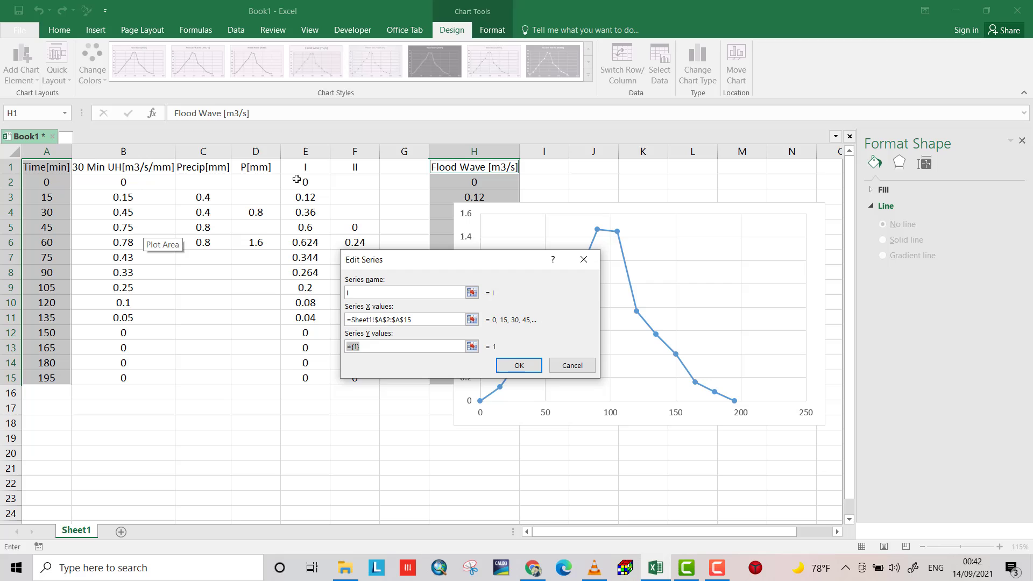
drag(305, 182, 305, 375)
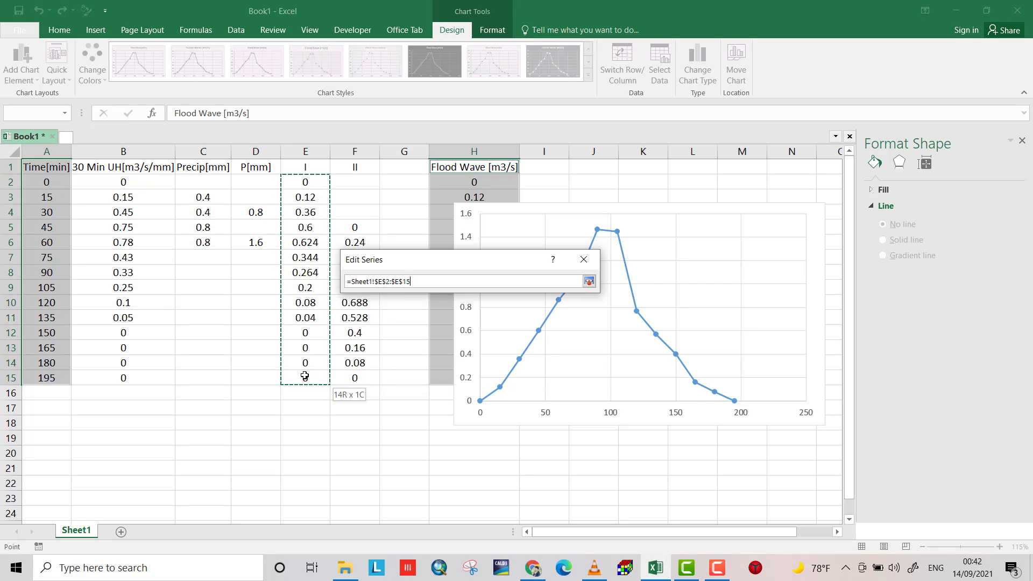
click(583, 363)
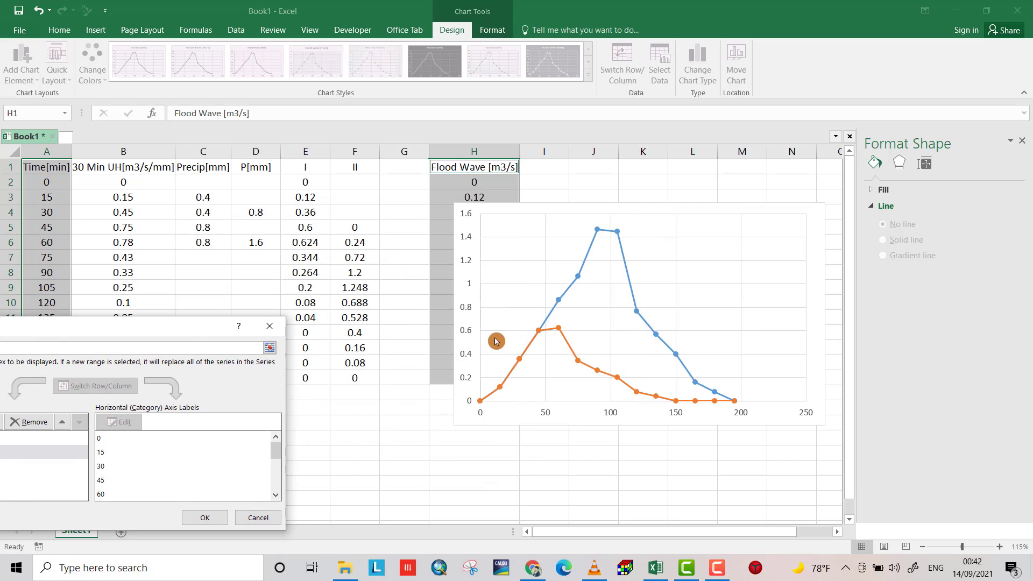
mouse_move(608, 374)
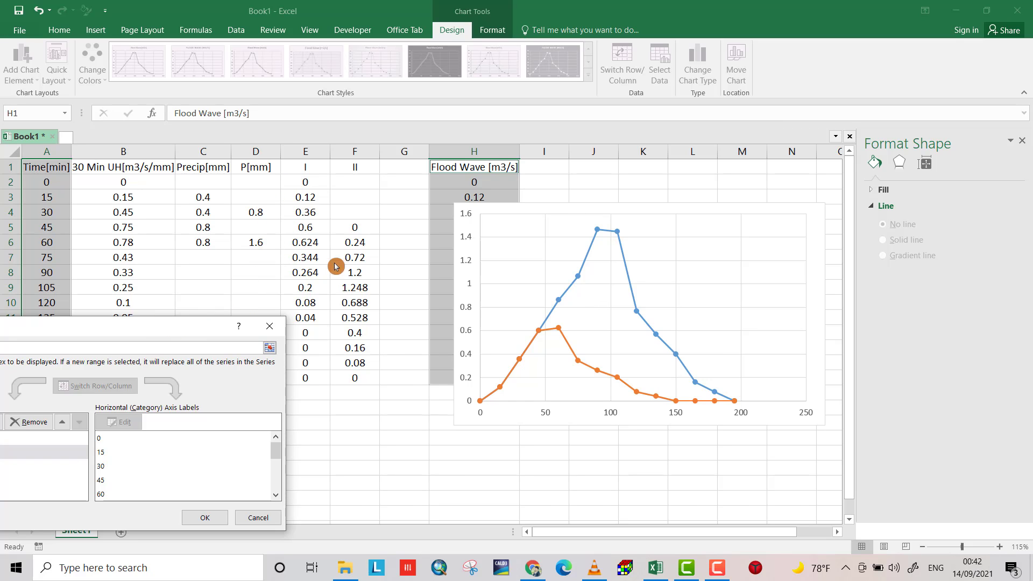
mouse_move(125, 330)
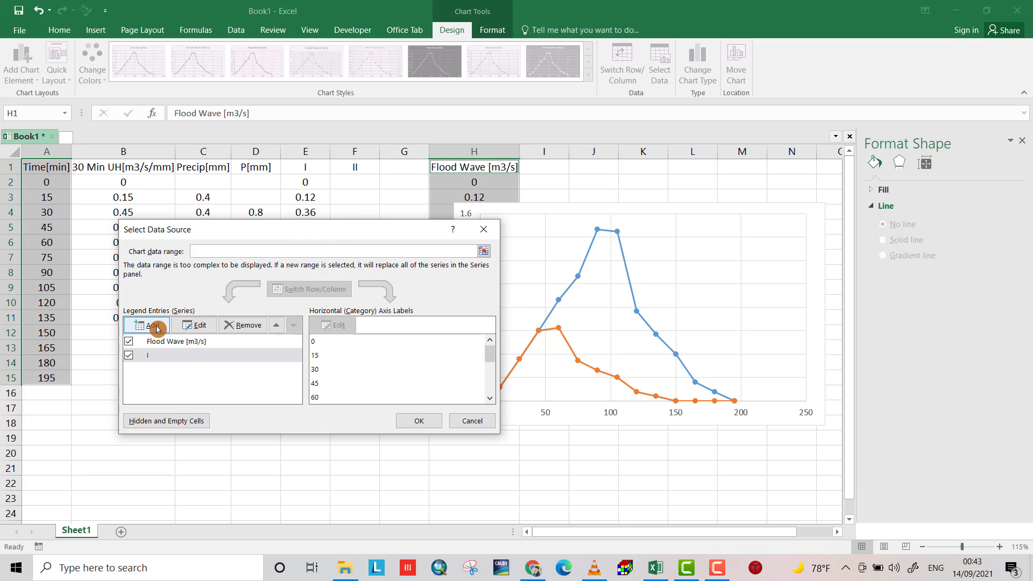
Add series II with X values A2:A15 and Y values F2:F15, then confirm the data source.
click(147, 325)
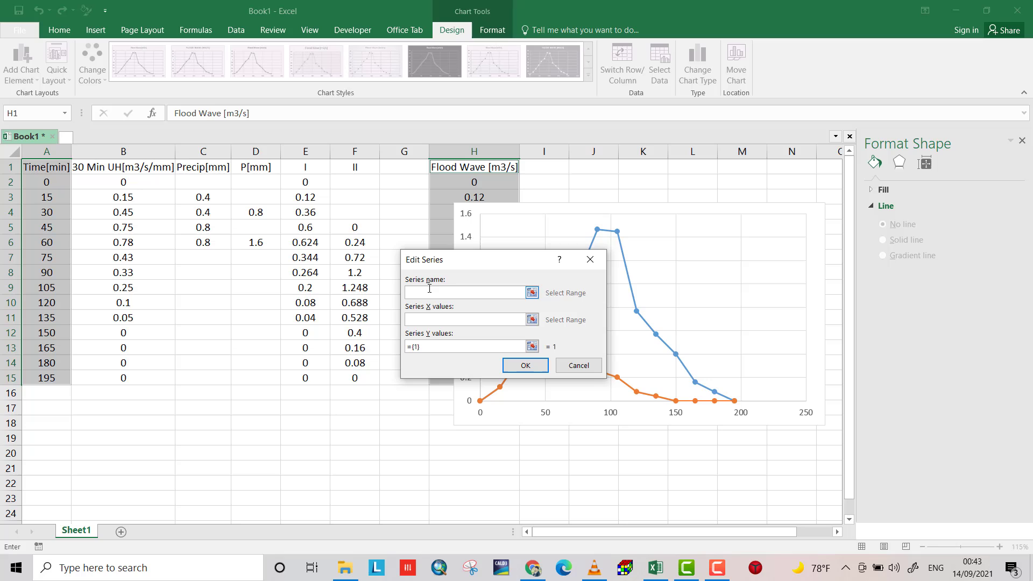
text(II)
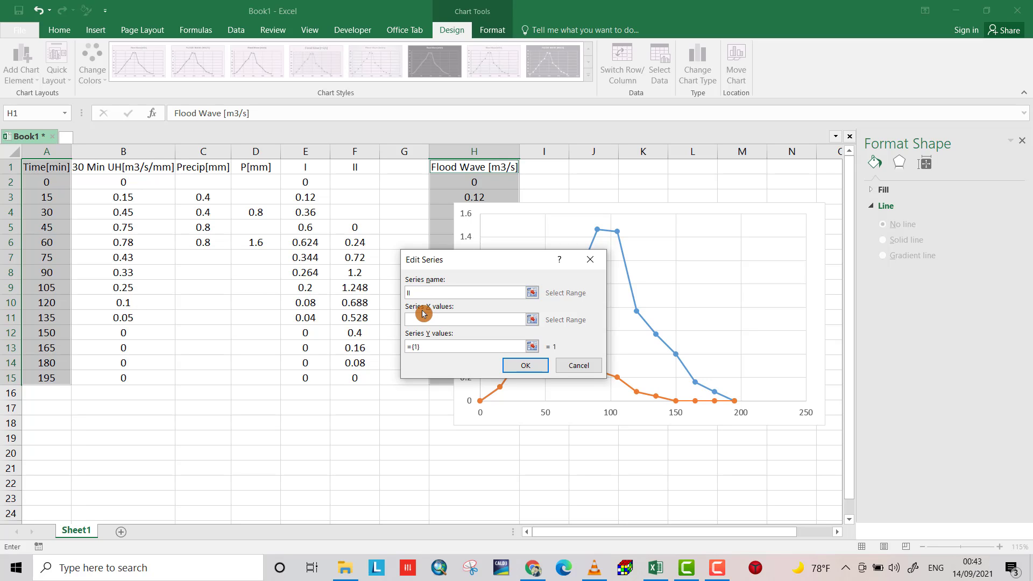
click(467, 319)
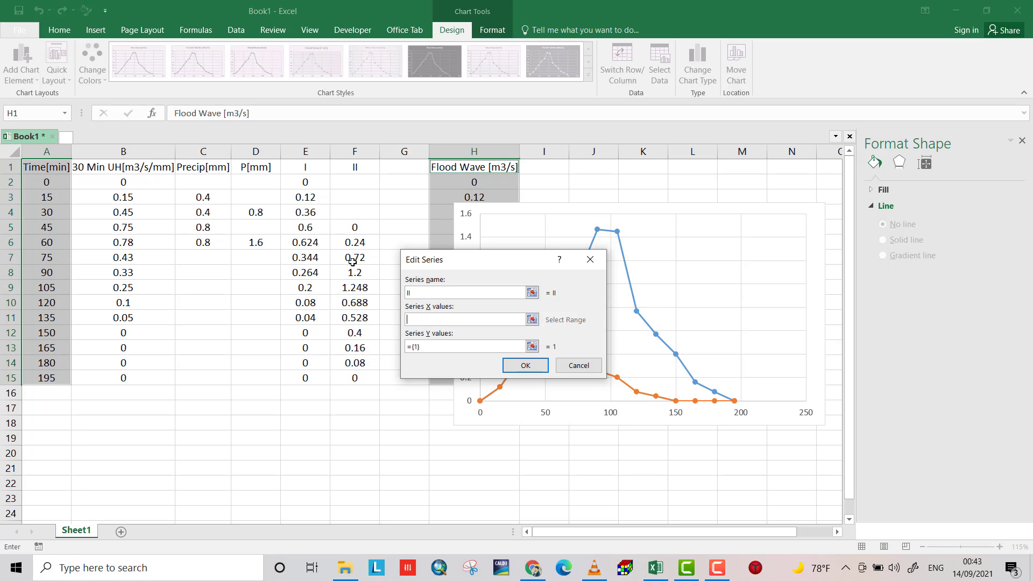
drag(46, 181, 46, 363)
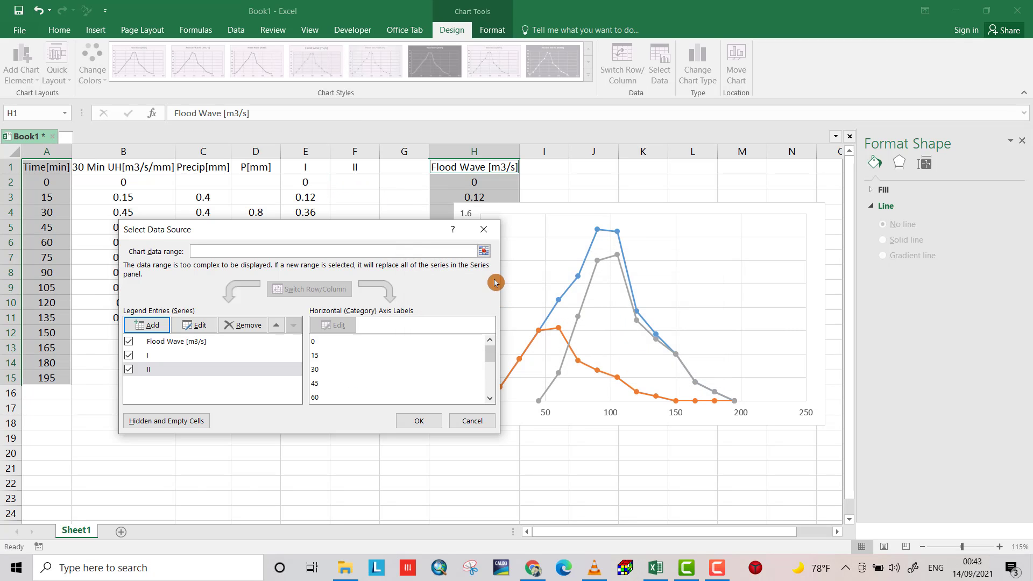
click(419, 420)
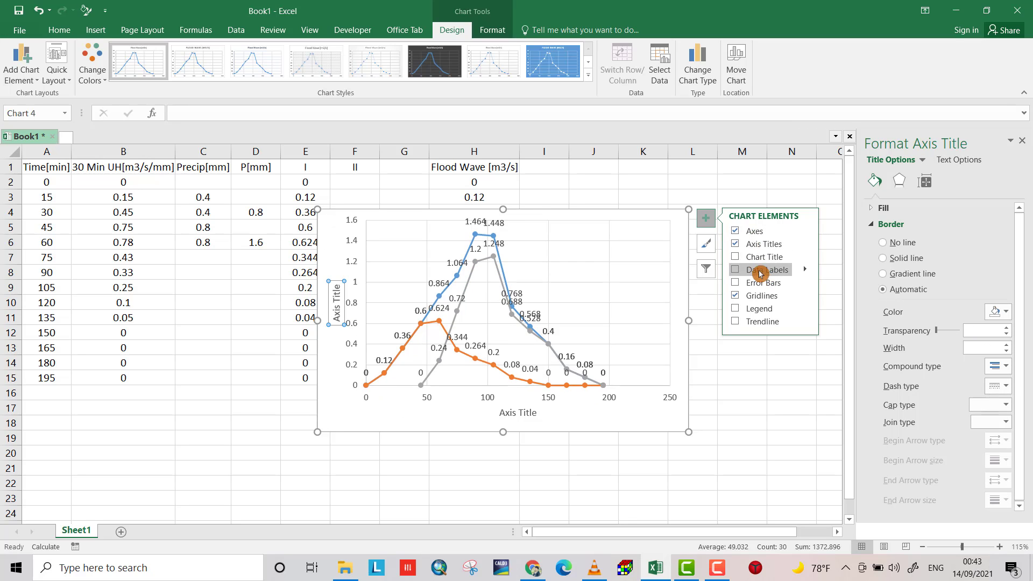
Add chart elements, title the chart Flood wave and label the axes Time [min] and flood m3/s.
click(734, 269)
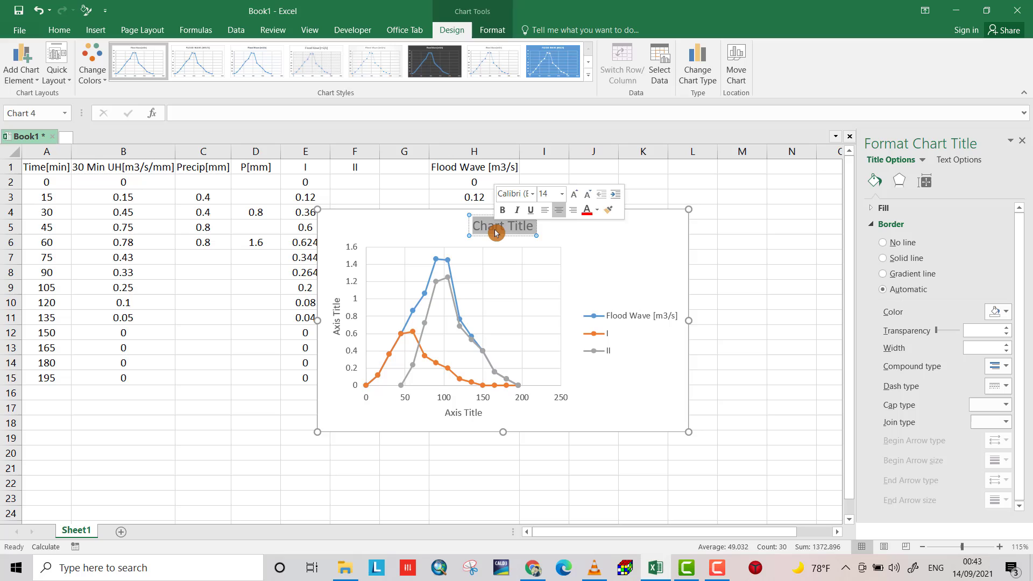
text(Flood)
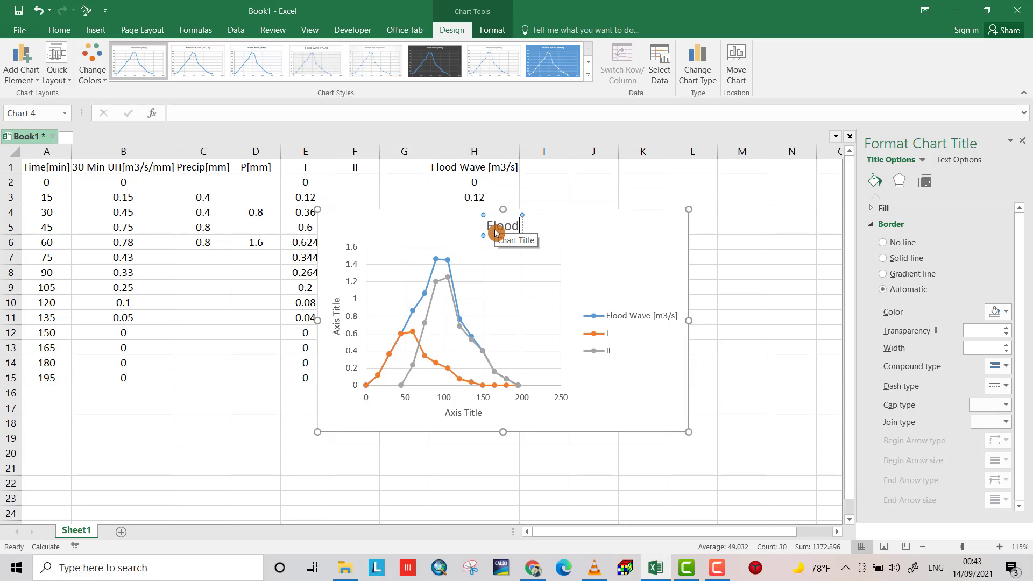
text(wave)
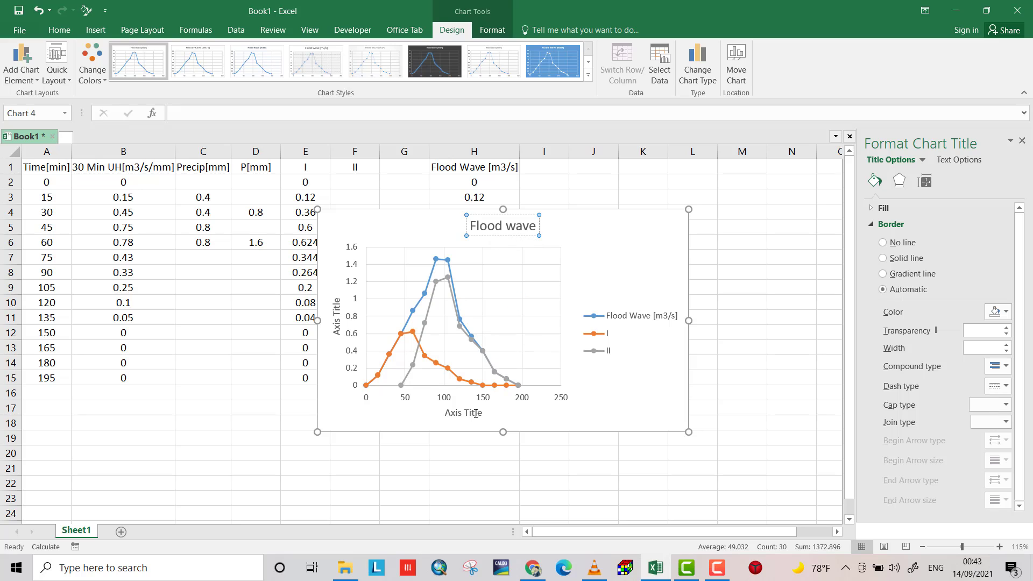
click(473, 413)
text(Time [min)
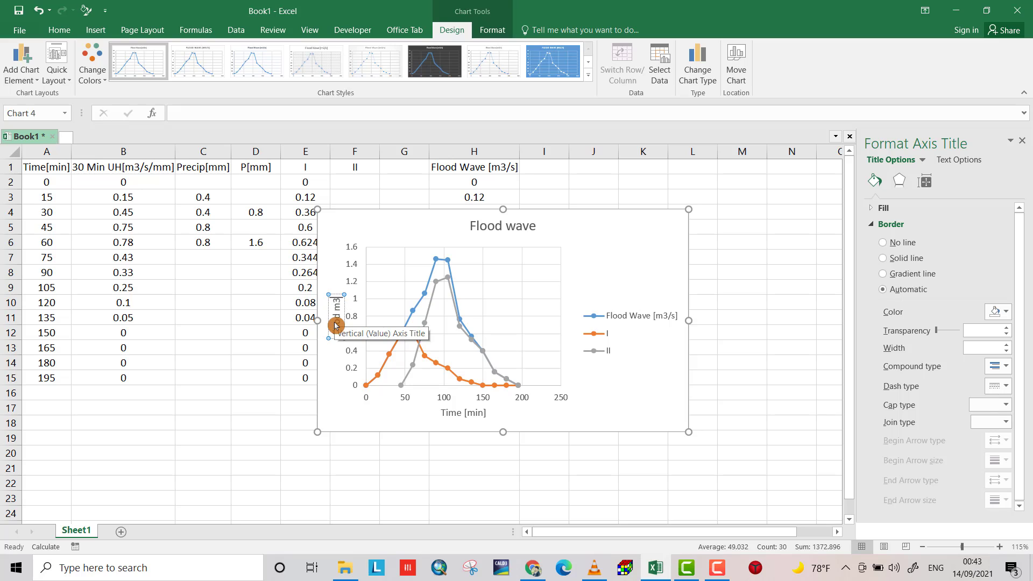
text(flood m3/s)
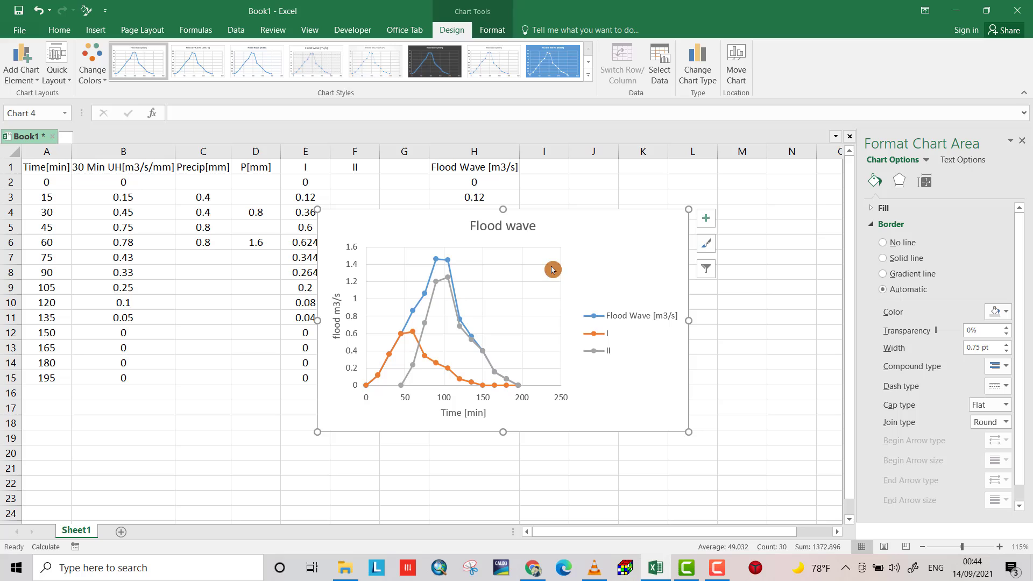
Append From UH so the chart title reads Flood wave From UH.
click(502, 226)
text( From UH)
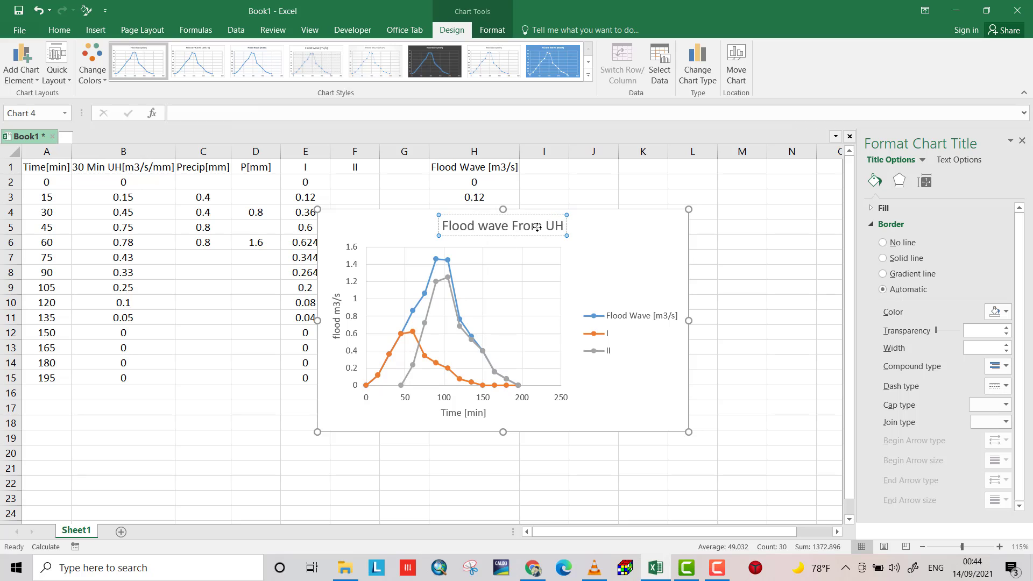
click(664, 378)
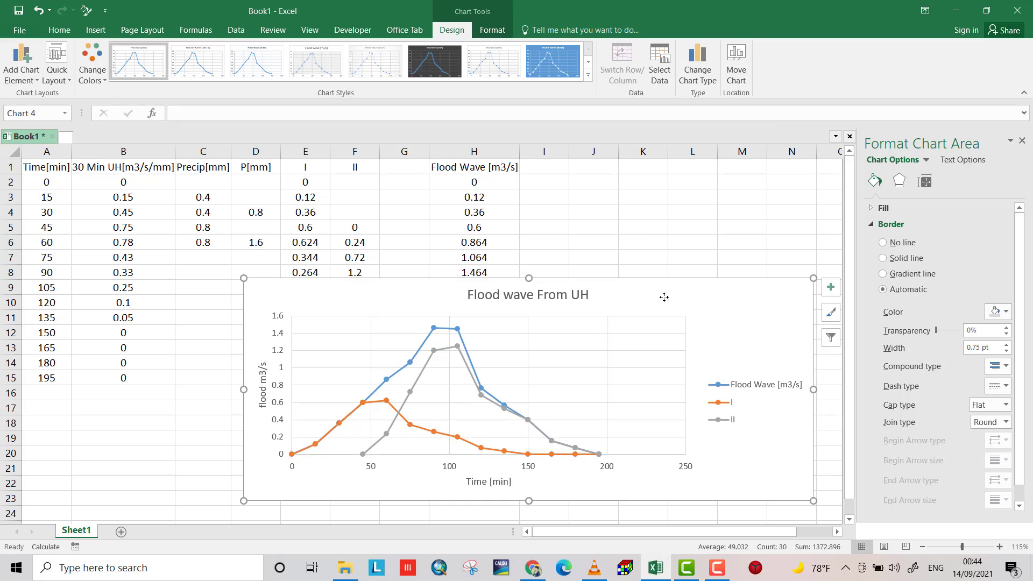
Drag the chart upward so it spans roughly rows 4 to 18.
drag(664, 297, 536, 334)
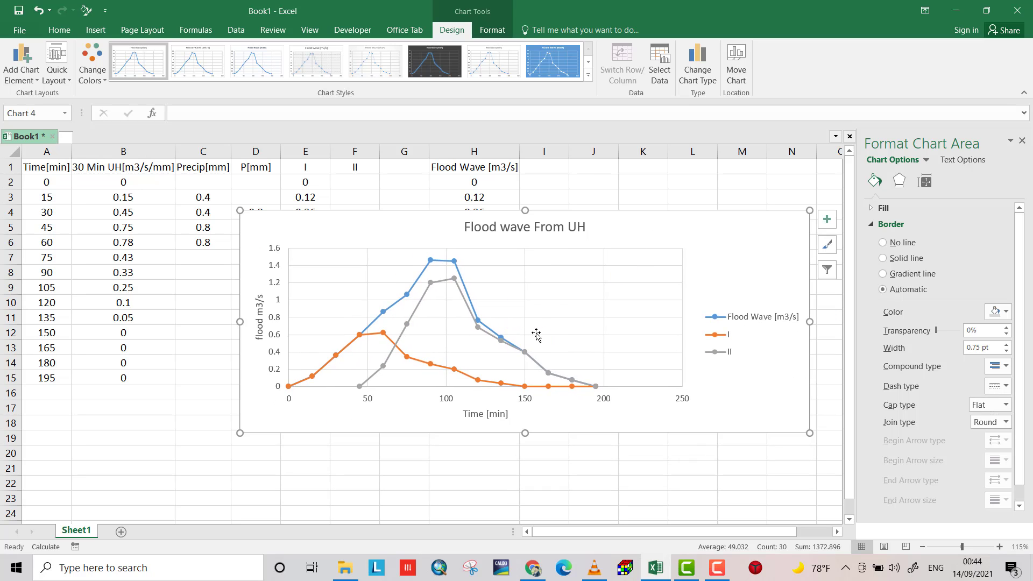
mouse_move(635, 238)
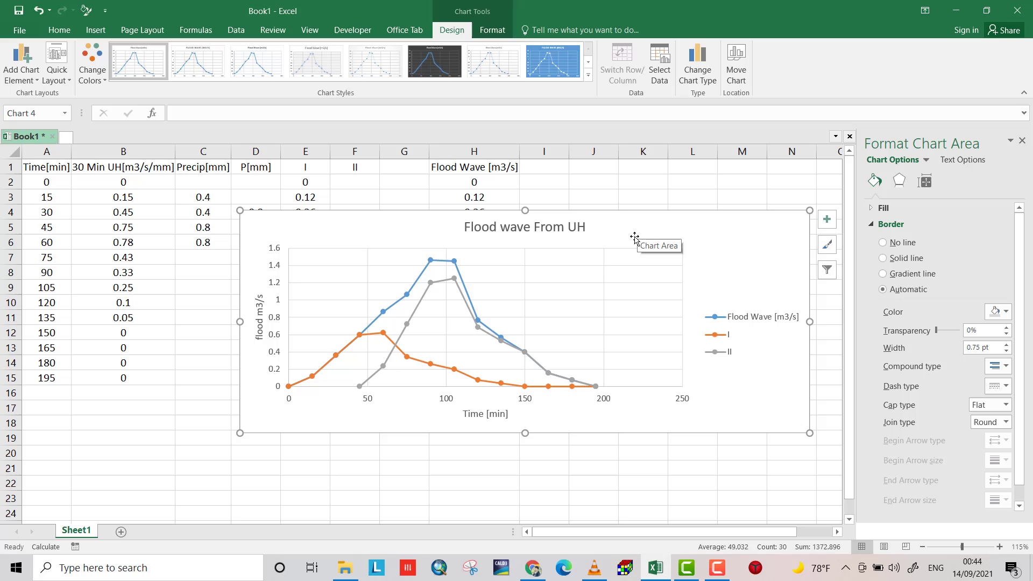
mouse_move(561, 250)
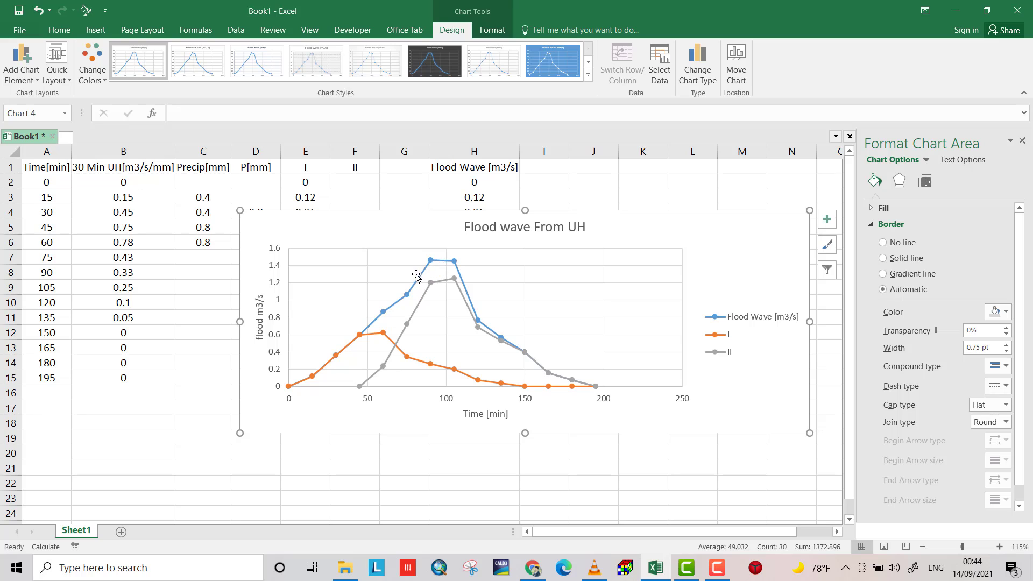
mouse_move(335, 369)
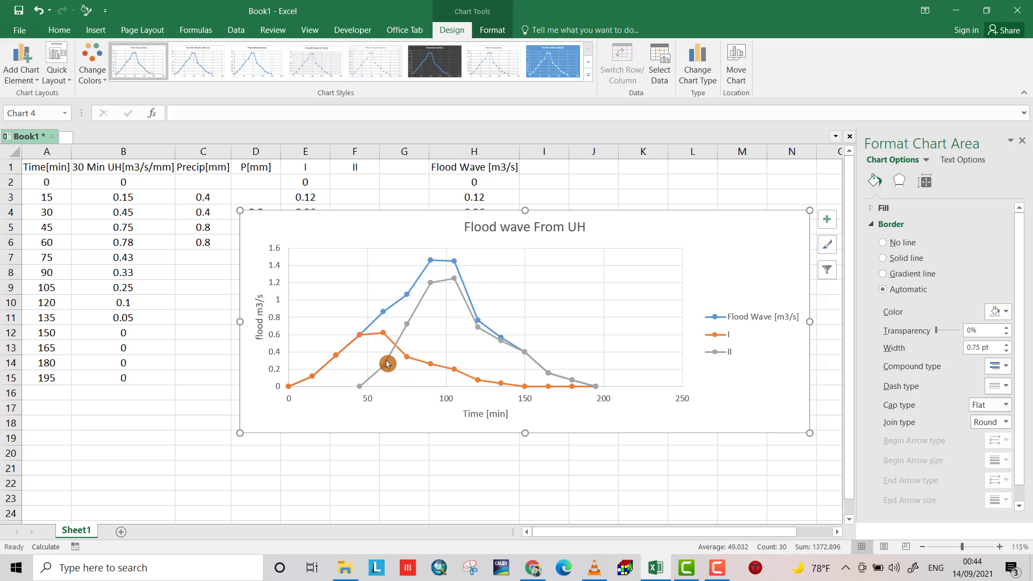
mouse_move(444, 264)
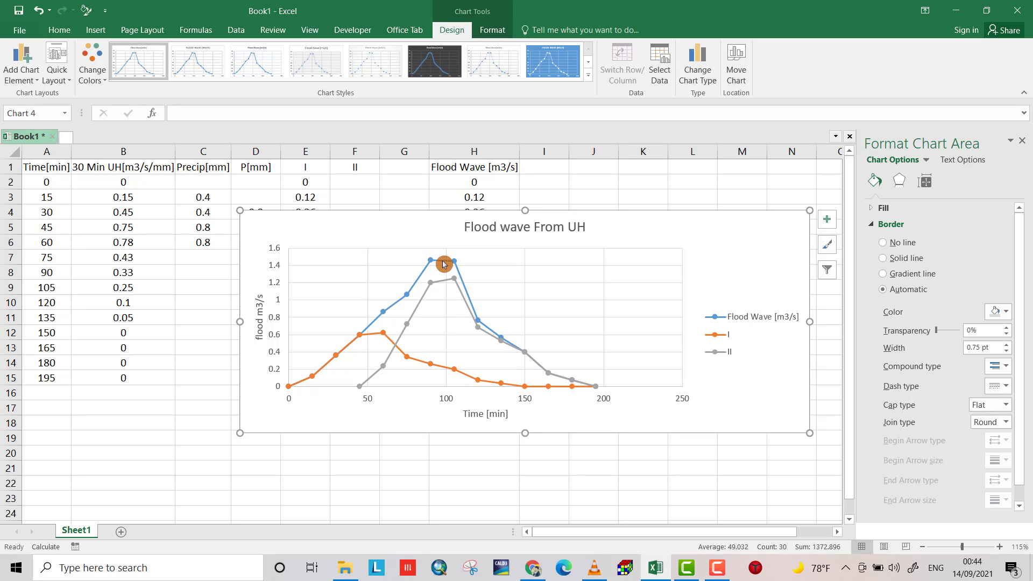
mouse_move(497, 308)
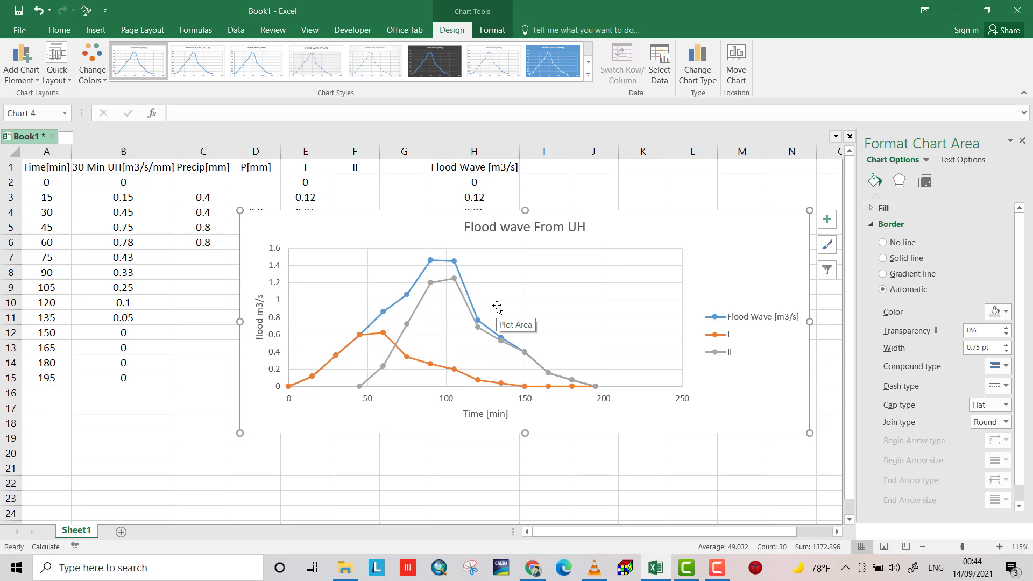
mouse_move(486, 280)
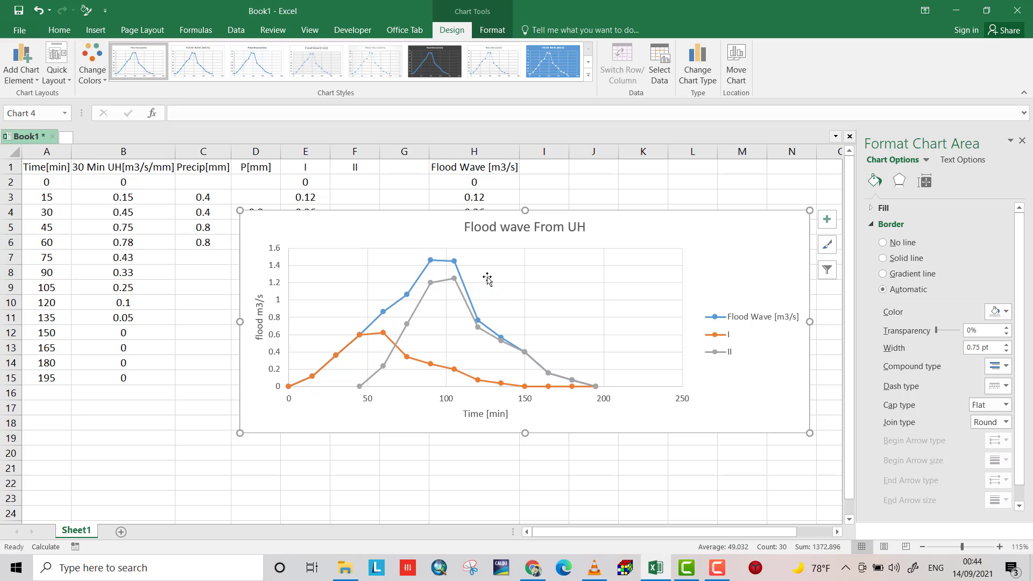